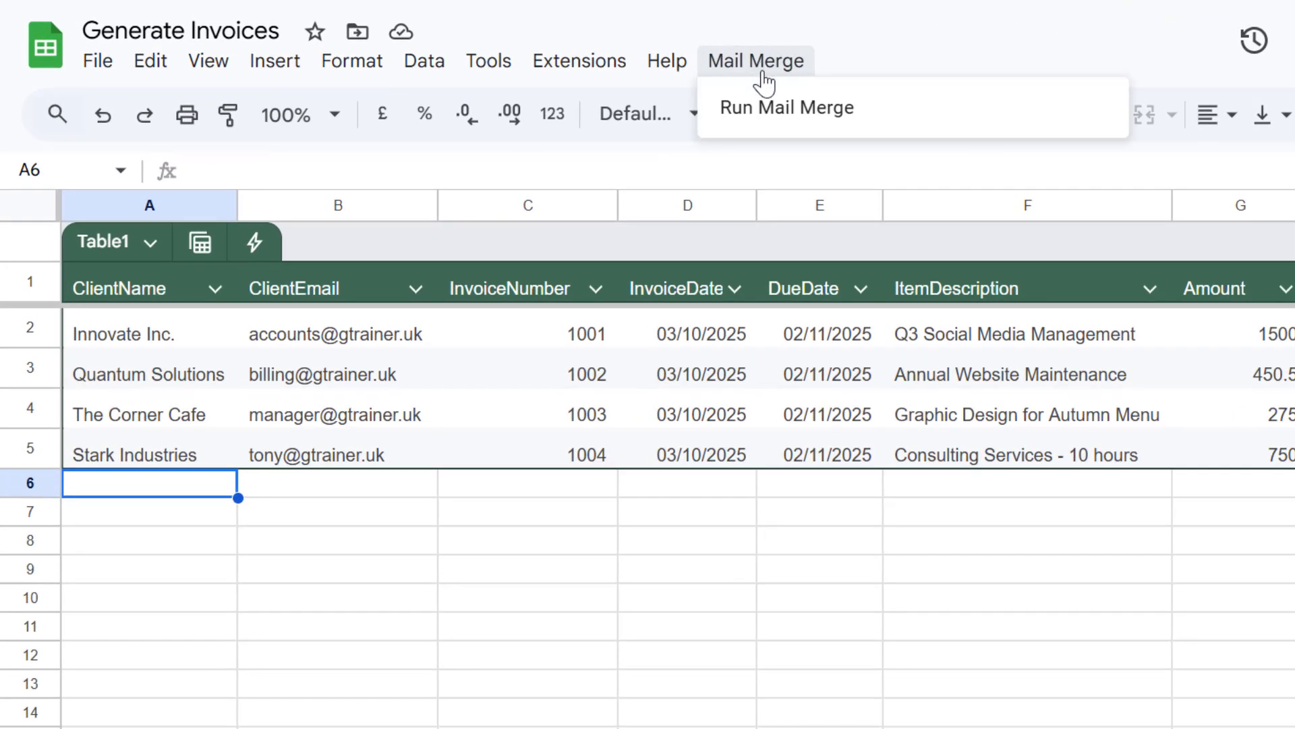
Run the mail merge on the invoice rows and select the ClientName header.
left_click(785, 107)
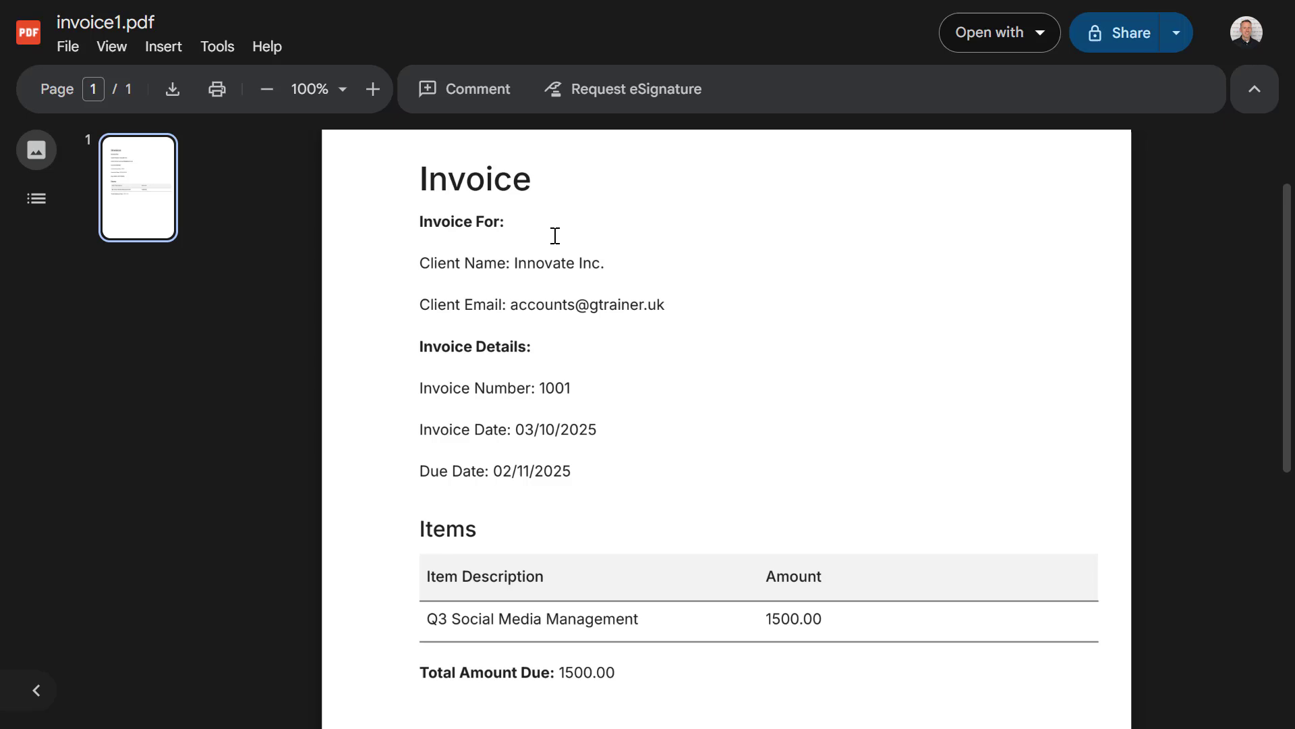
mouse_move(560, 403)
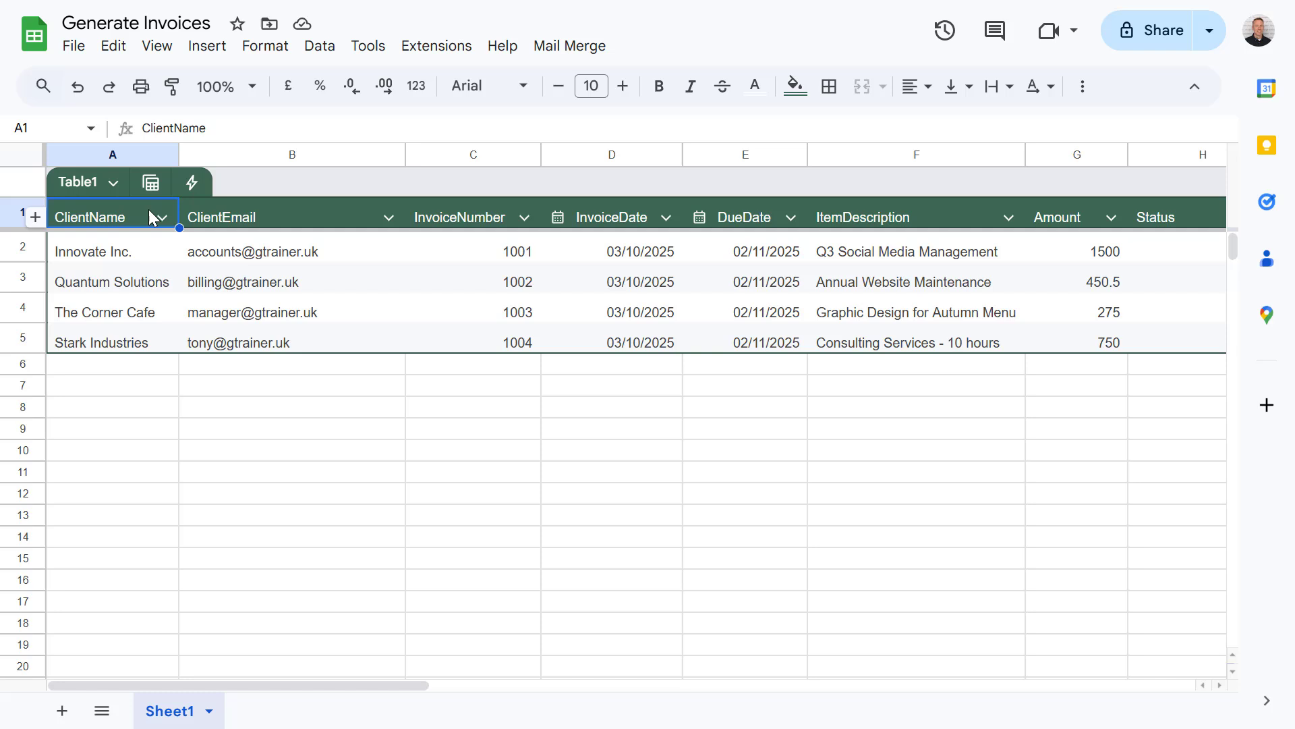
left_click(291, 216)
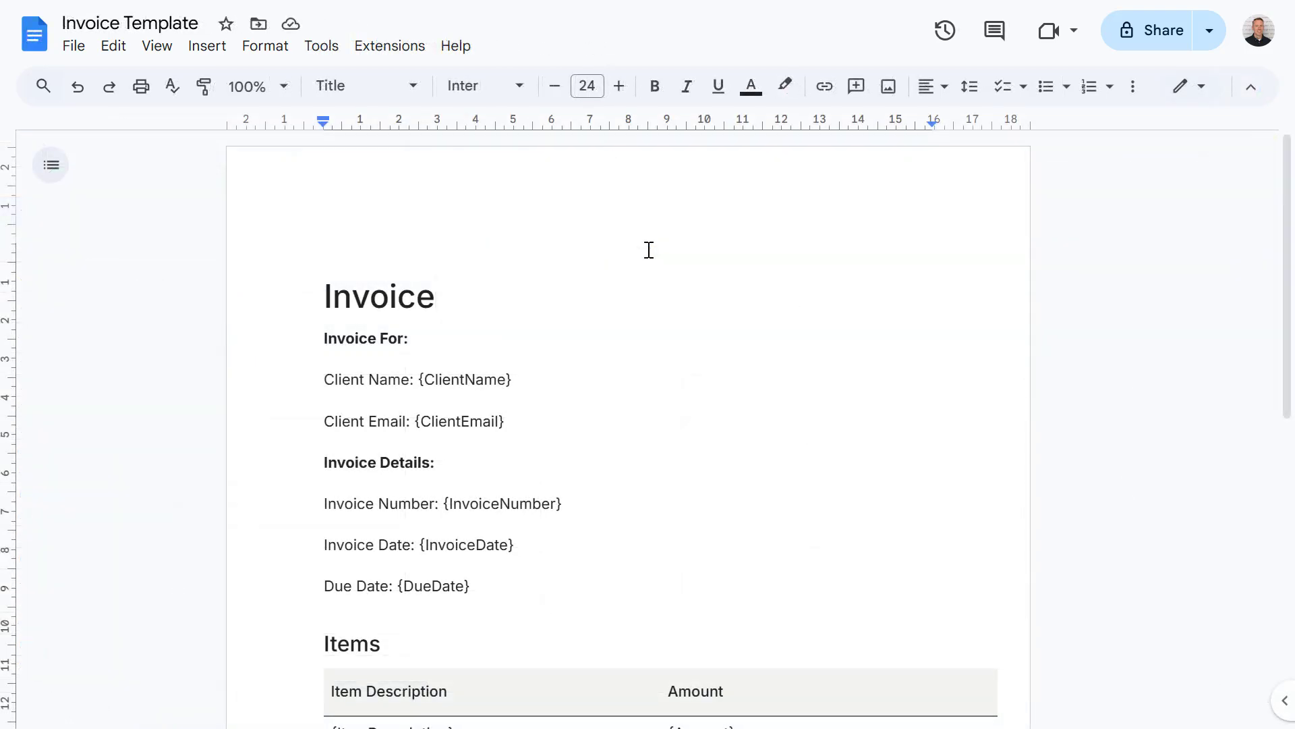
scroll("down", 3)
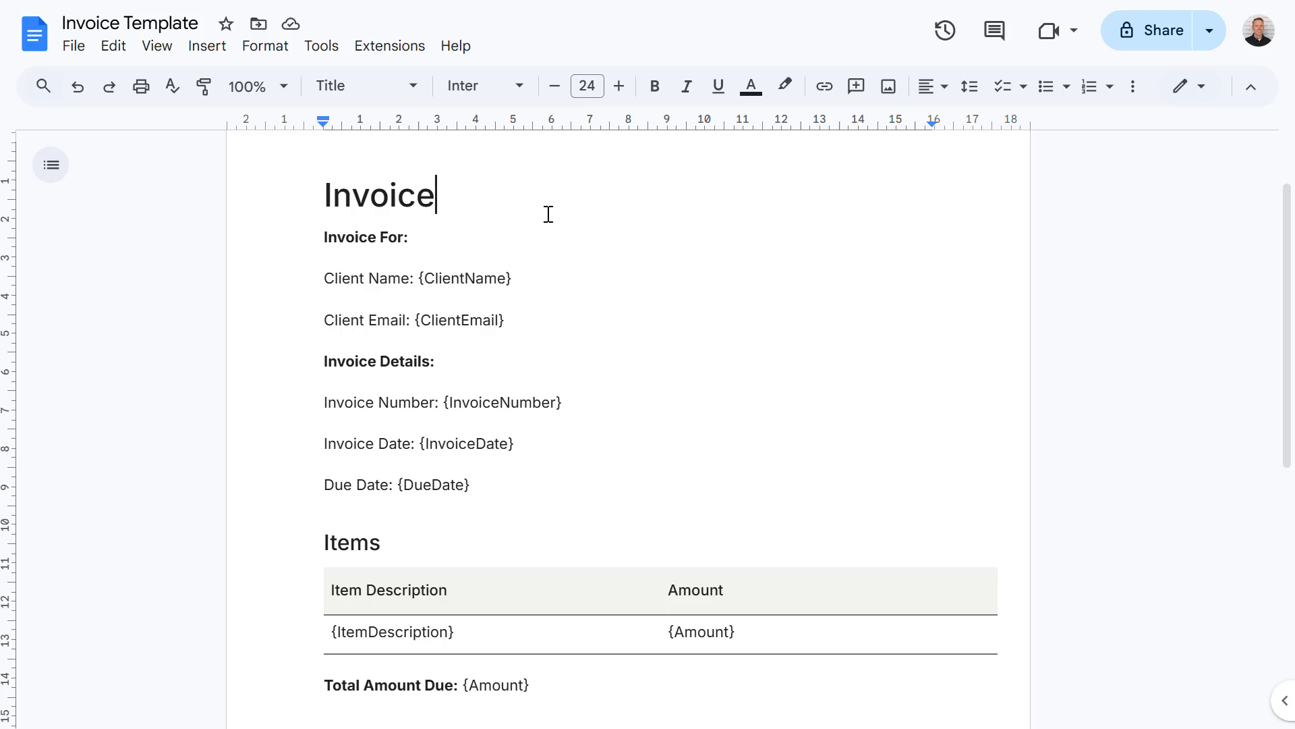
mouse_move(520, 276)
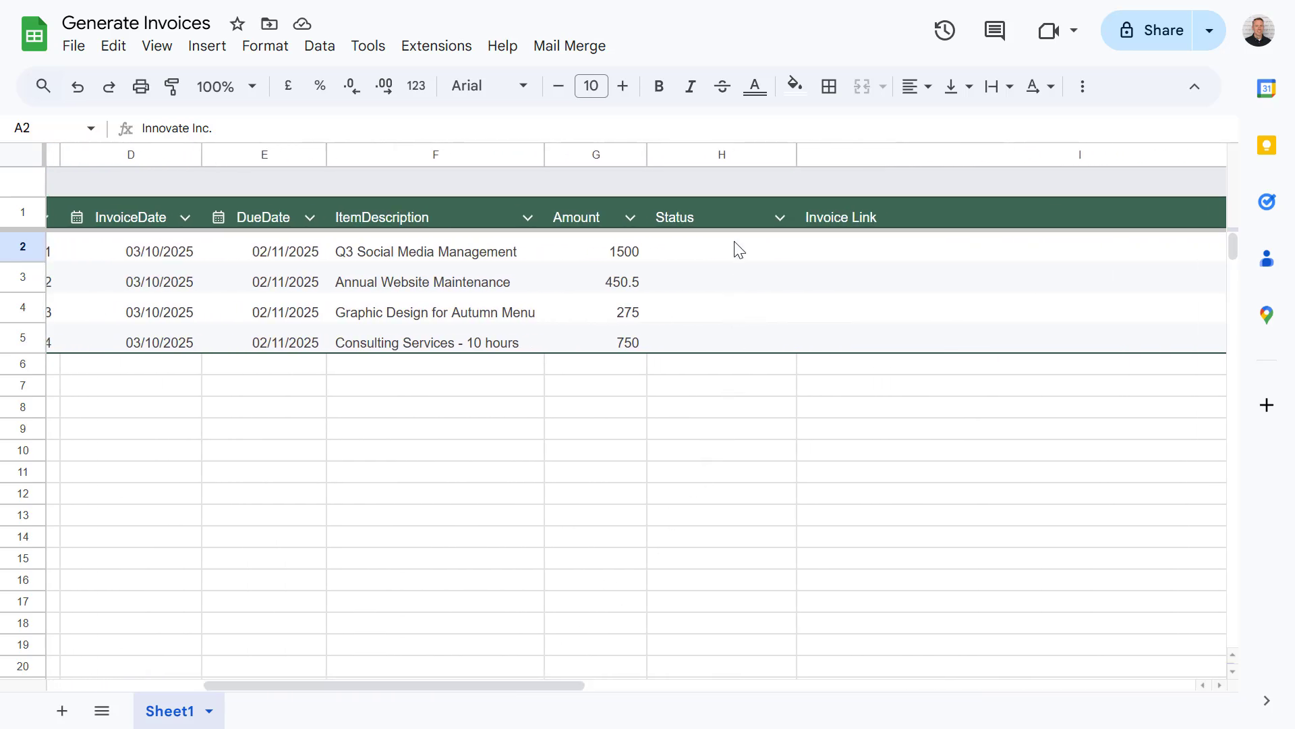
Select the empty Status and Invoice Link cells in the client table.
left_click_drag(721, 246, 721, 342)
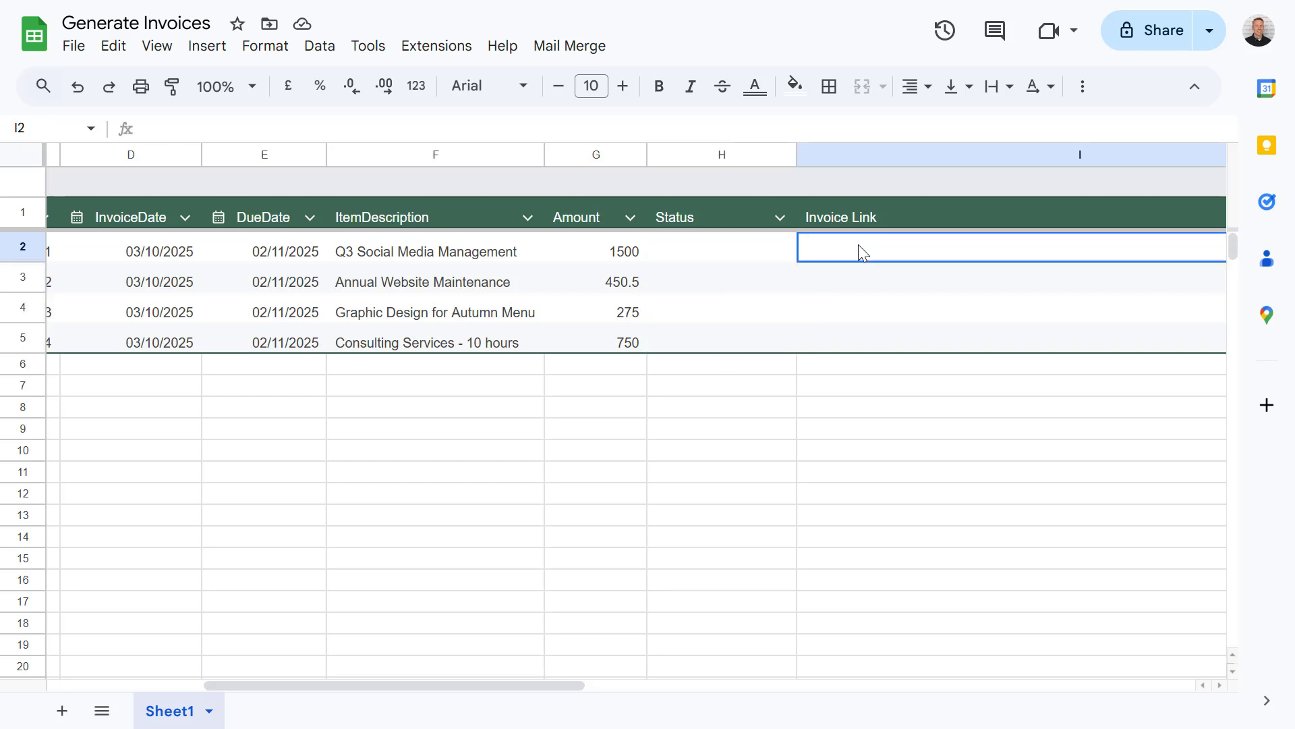
left_click_drag(861, 252, 861, 338)
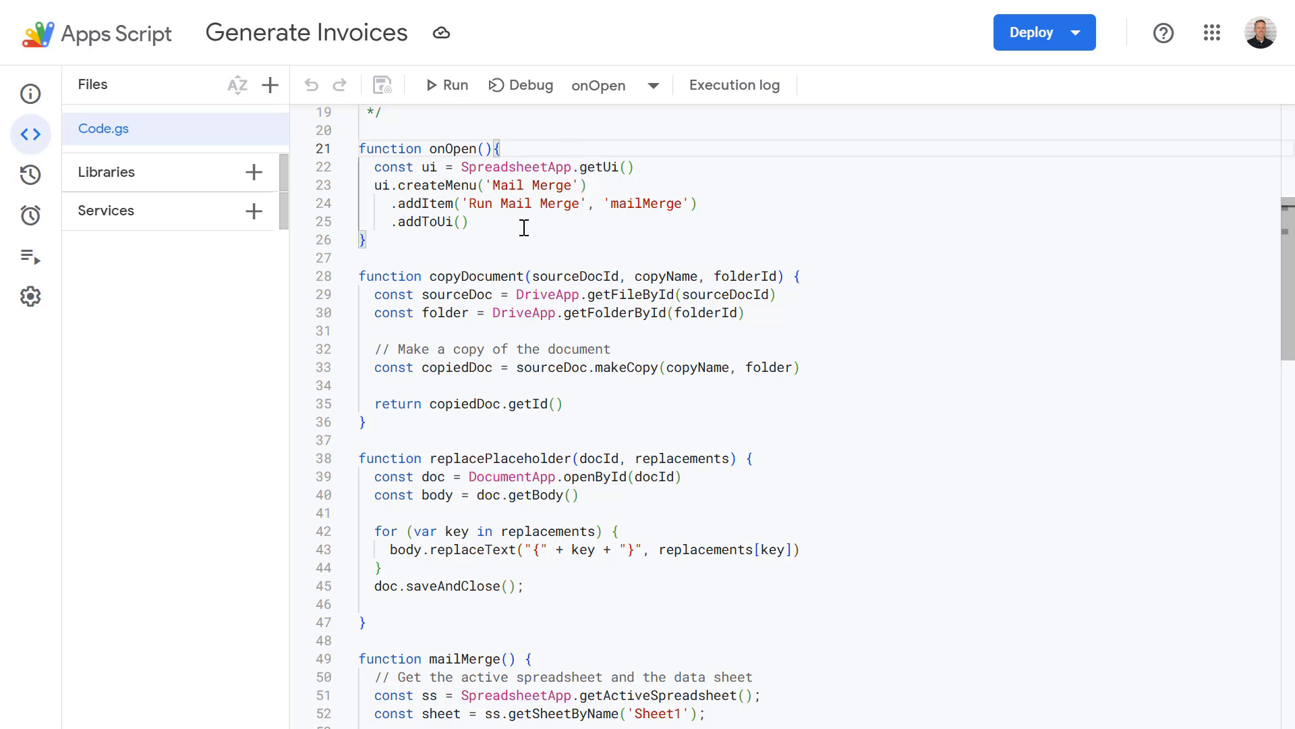
scroll("down", 3)
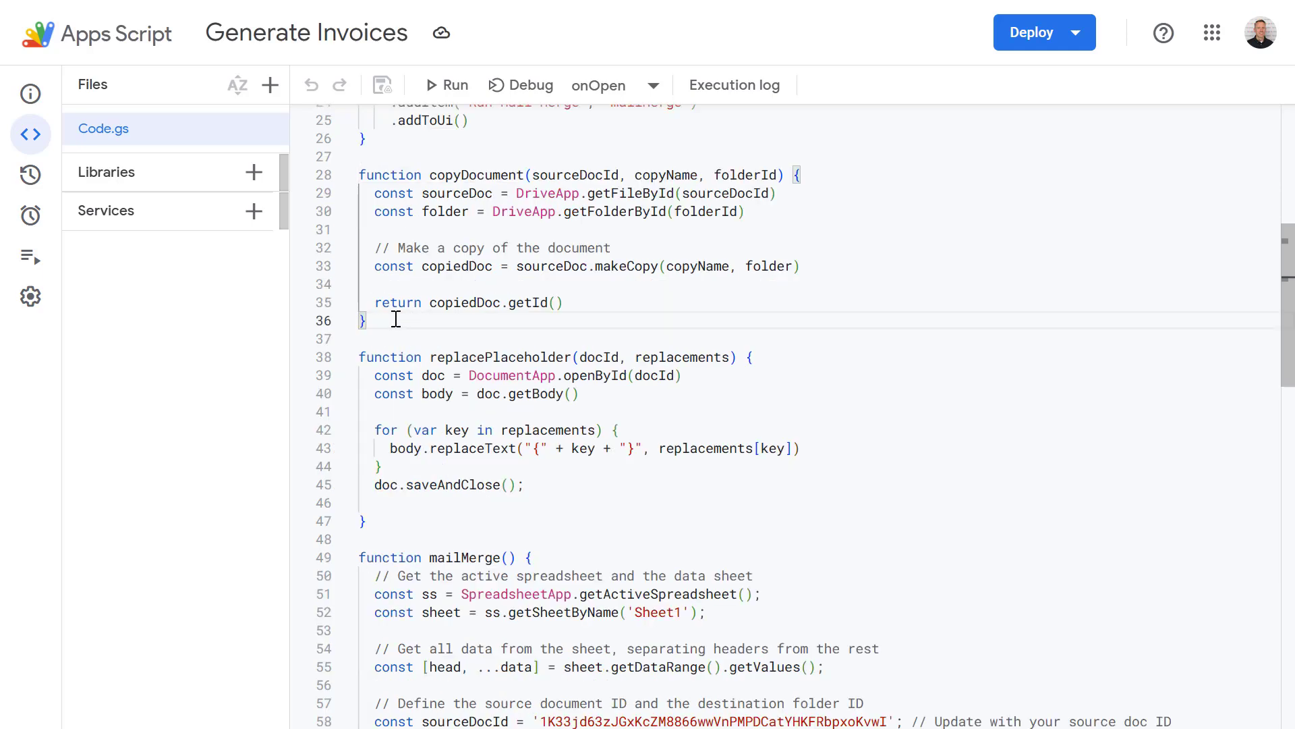
left_click_drag(365, 174, 365, 320)
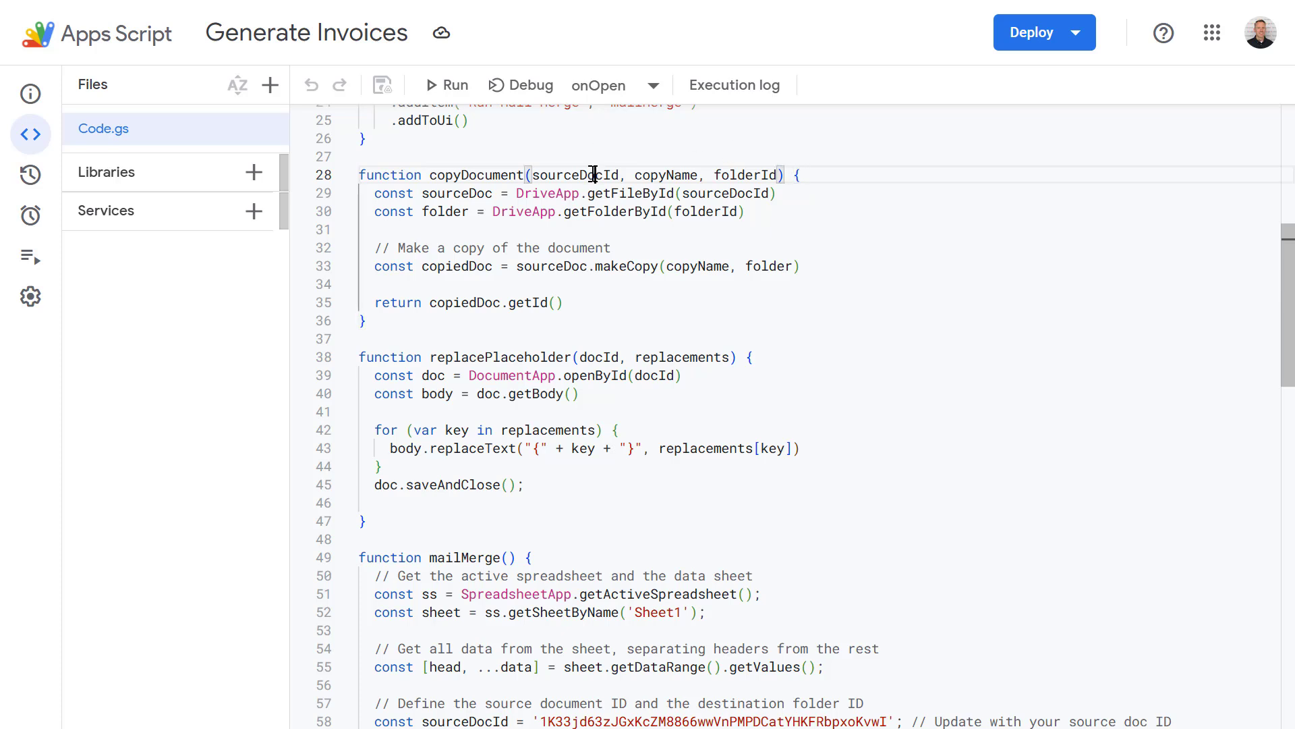
double_click(575, 174)
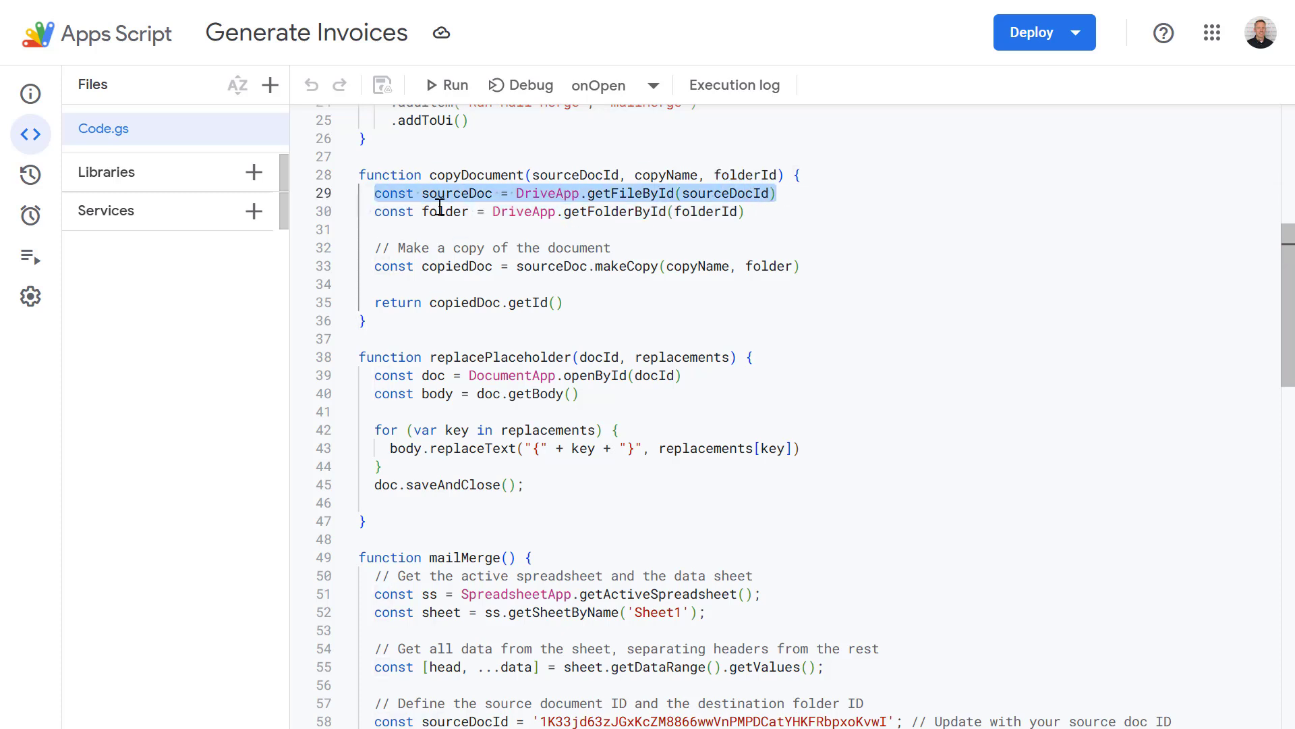
left_click(666, 211)
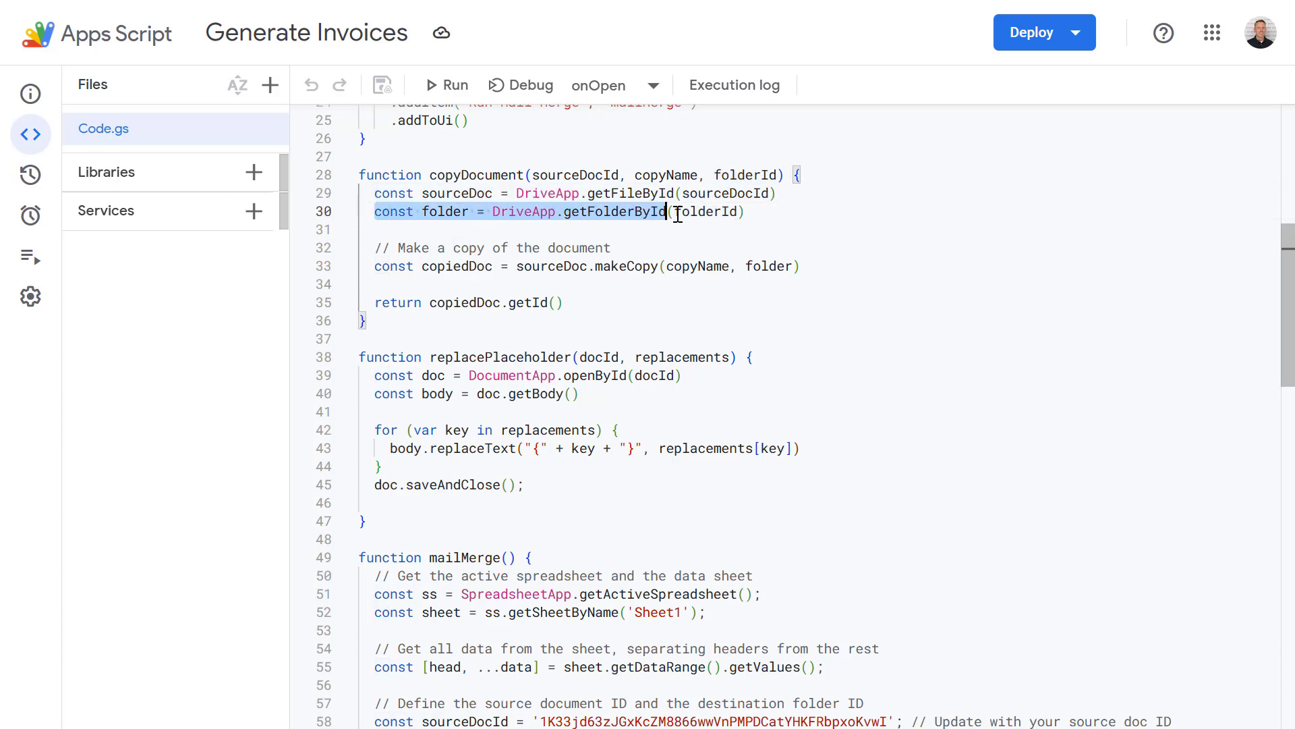
type("folderId)")
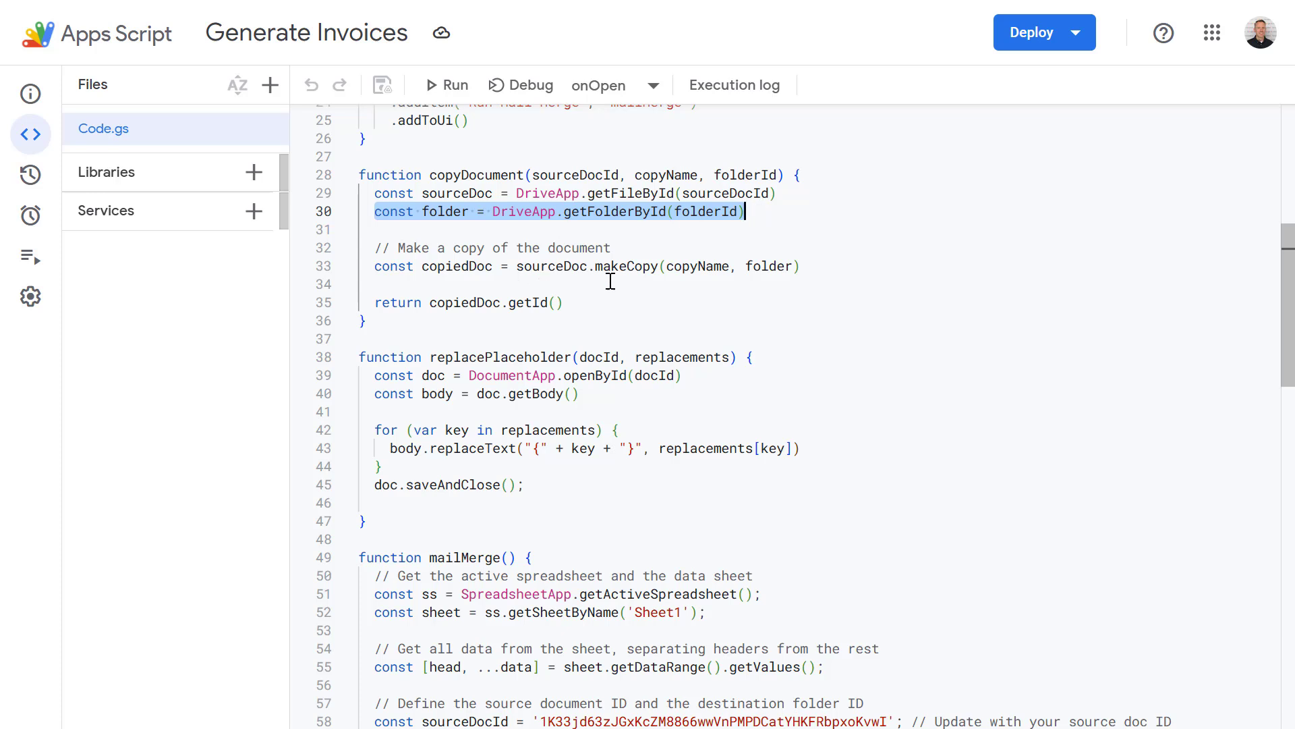
double_click(626, 266)
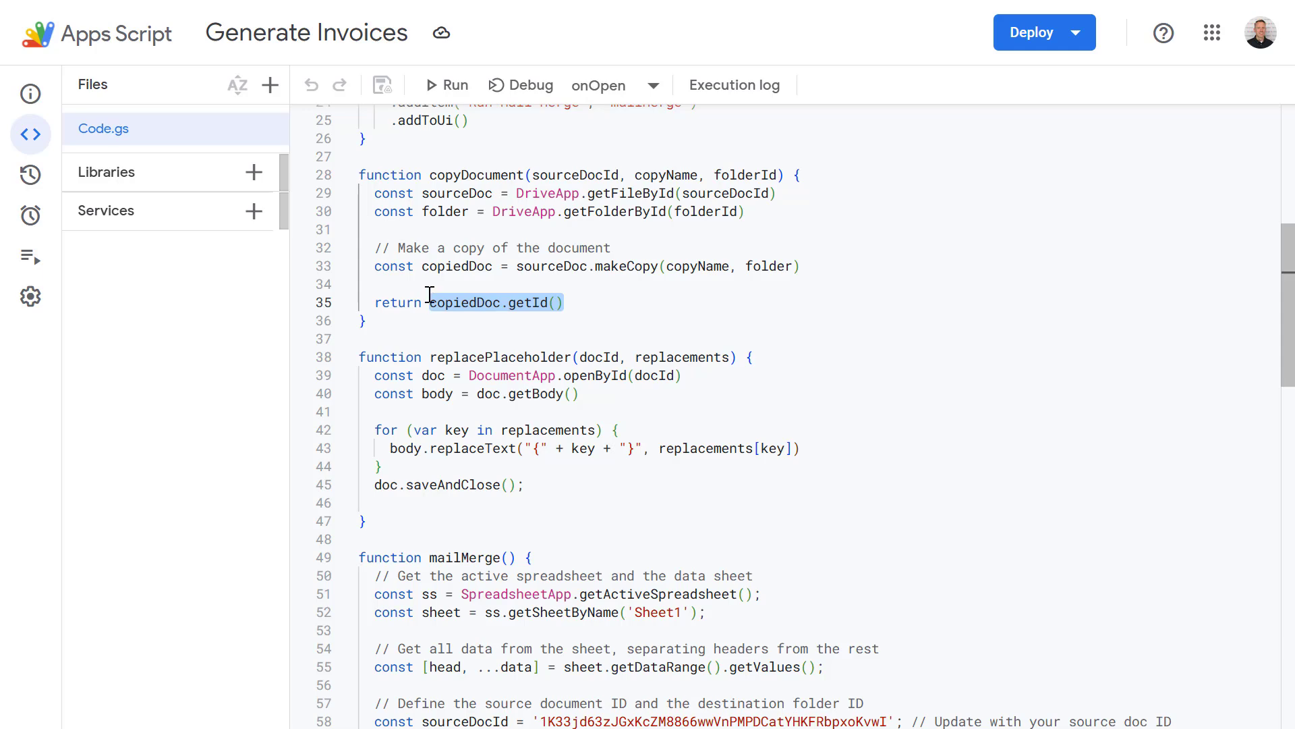
scroll("down", 3)
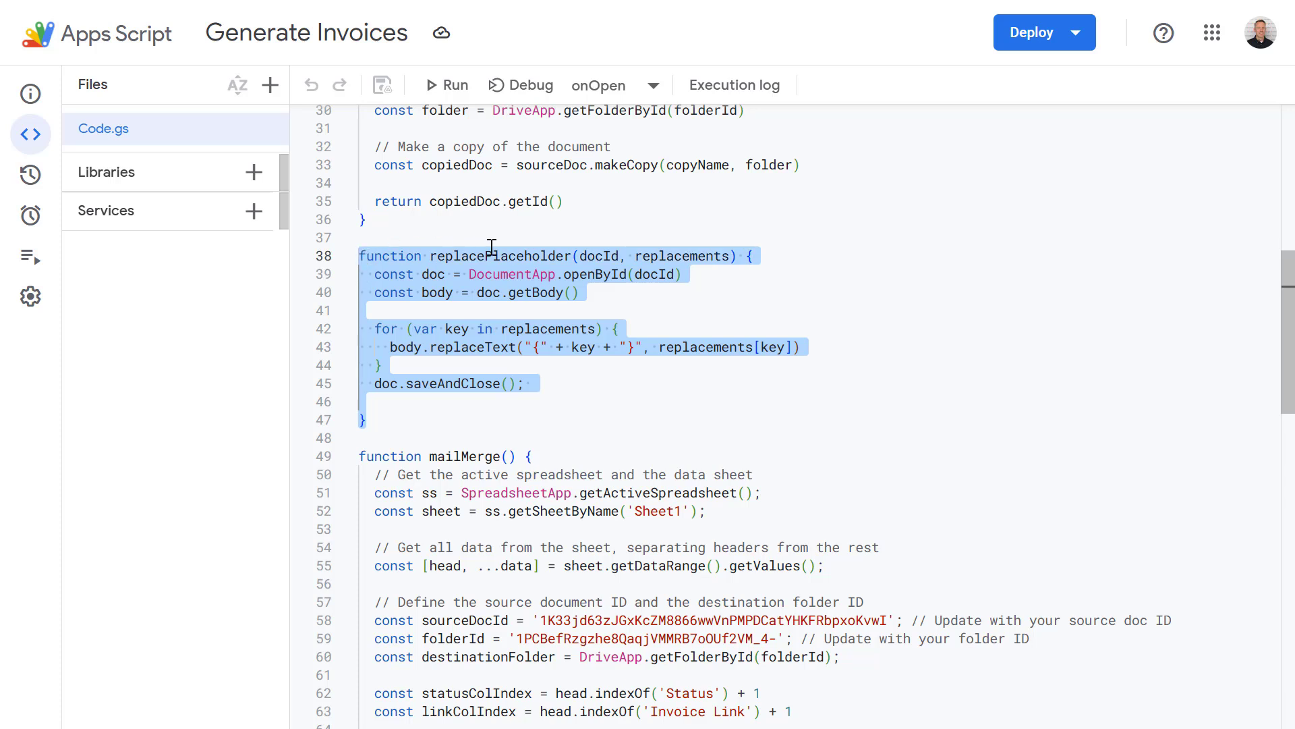
double_click(500, 255)
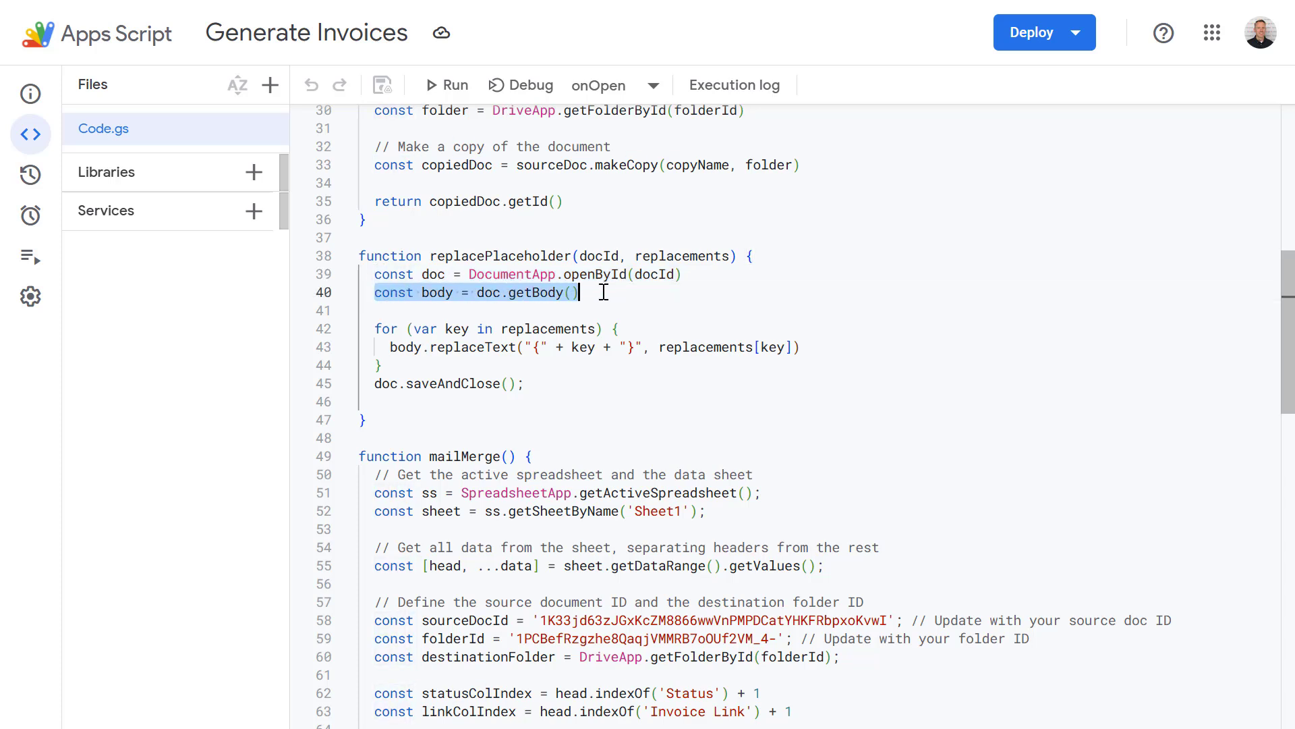
double_click(534, 292)
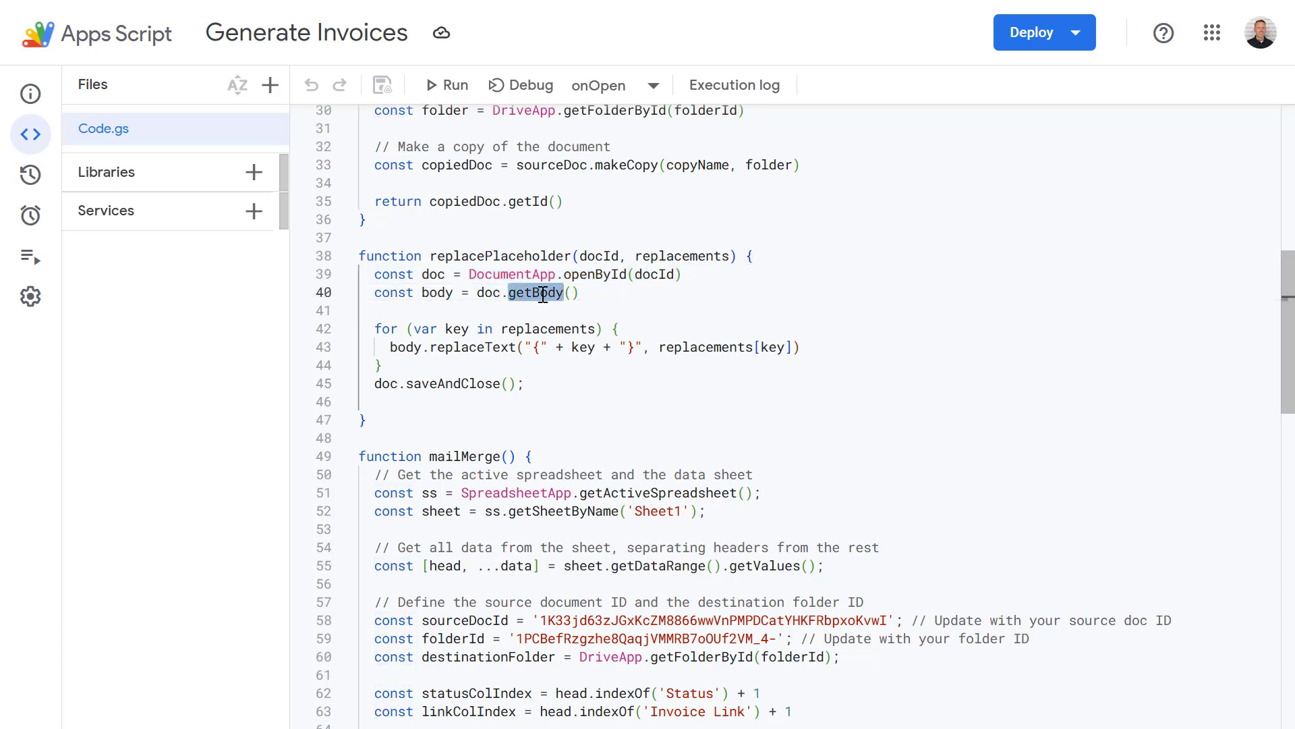
left_click_drag(537, 292, 413, 346)
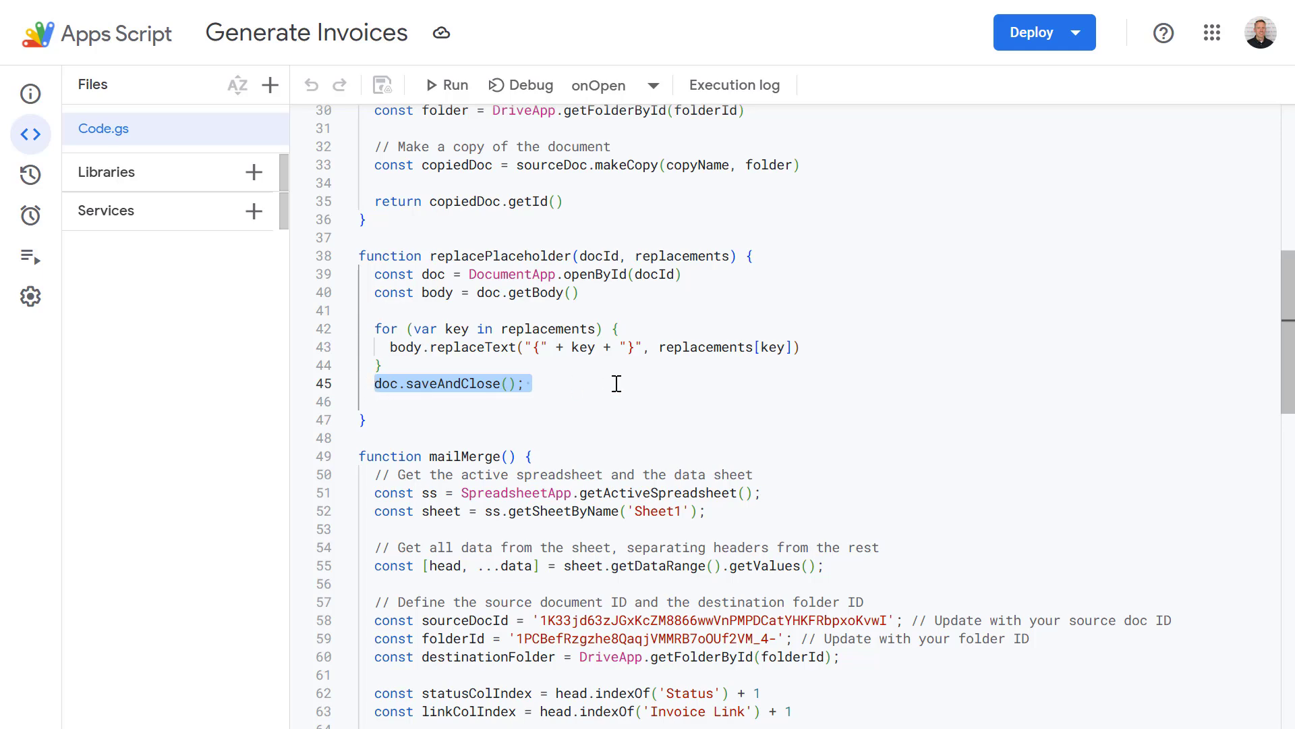
scroll("down", 3)
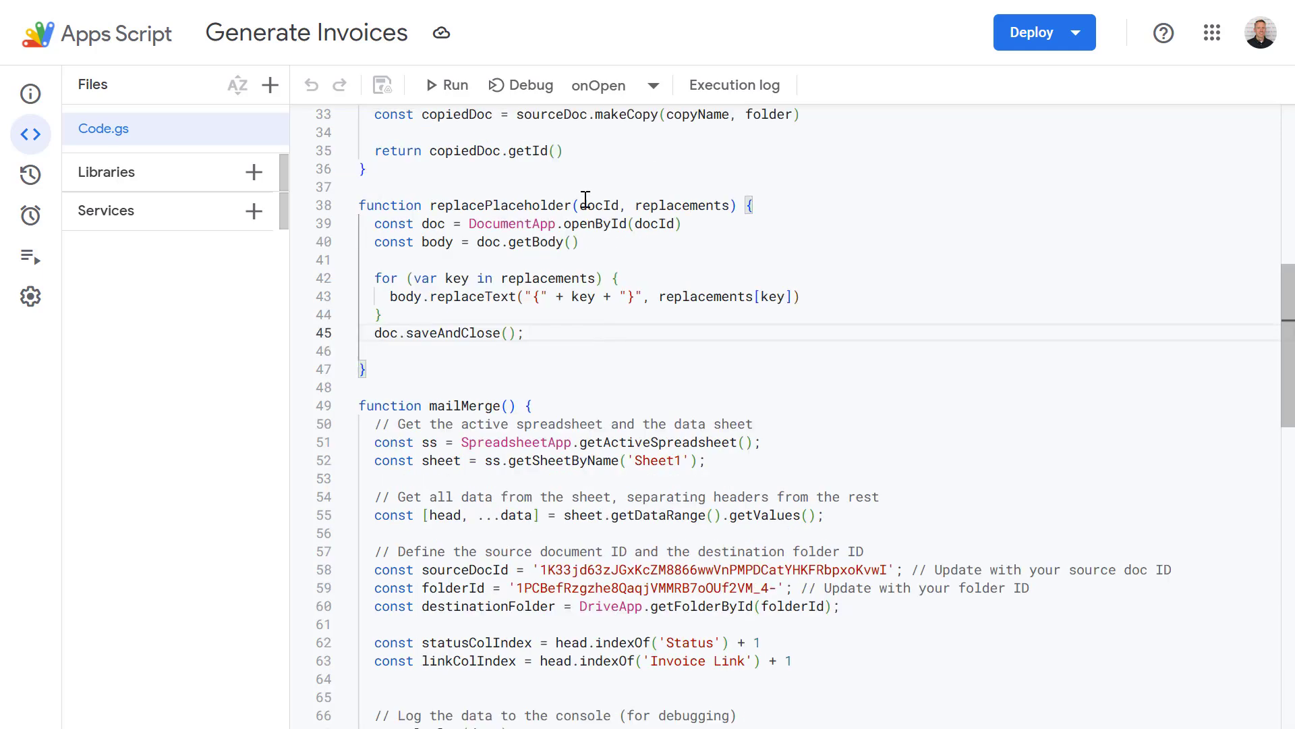
scroll("down", 3)
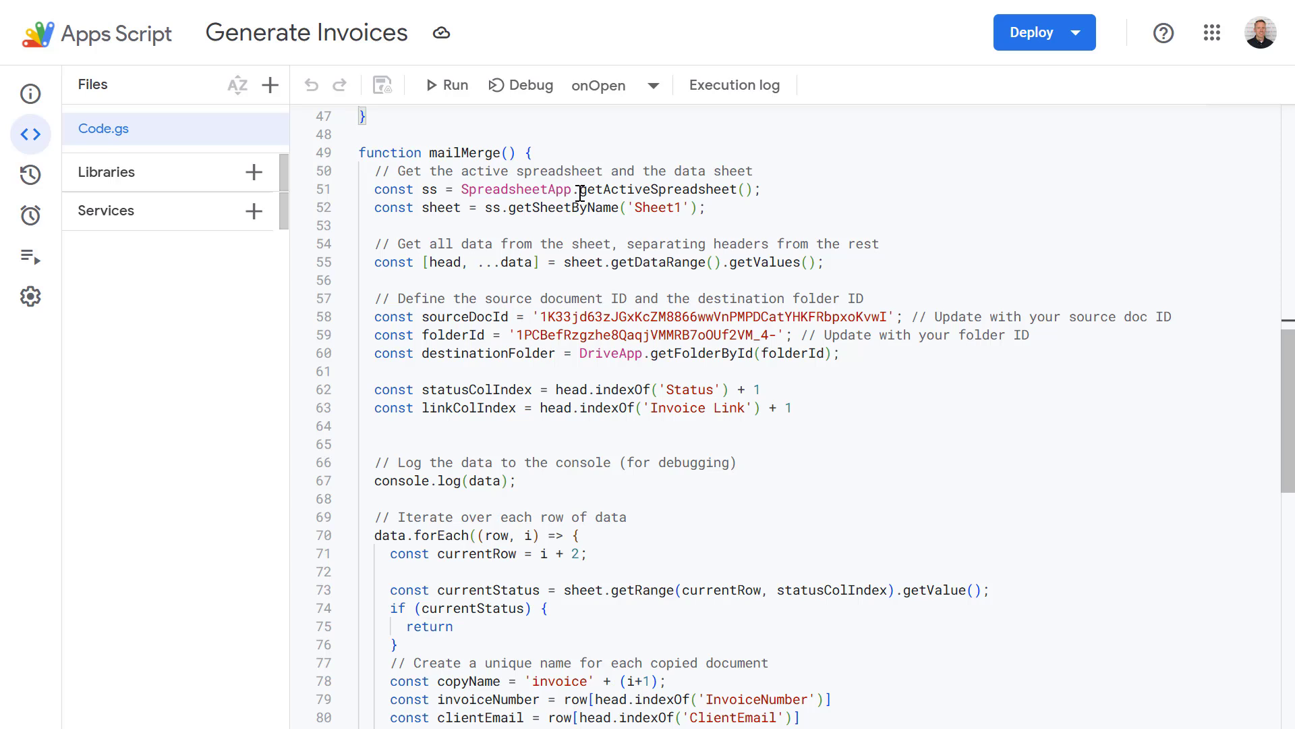
mouse_move(575, 203)
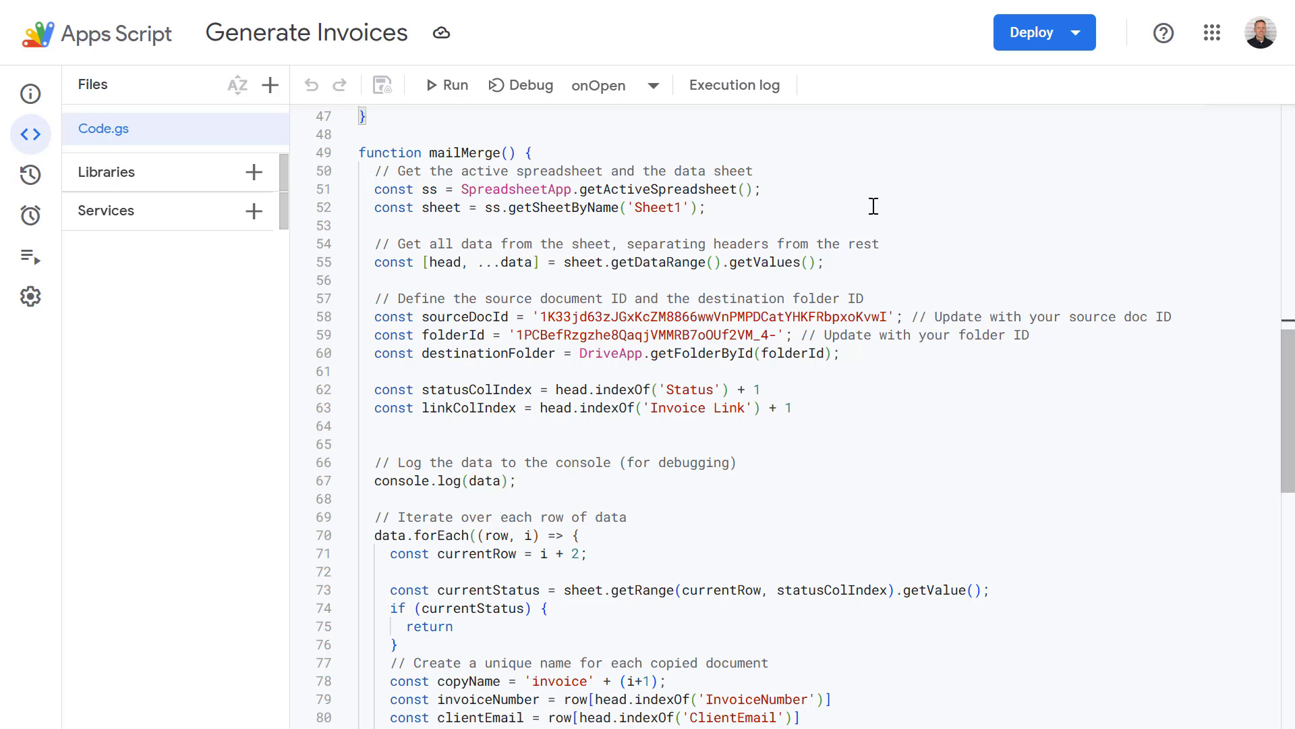
left_click_drag(873, 206, 685, 198)
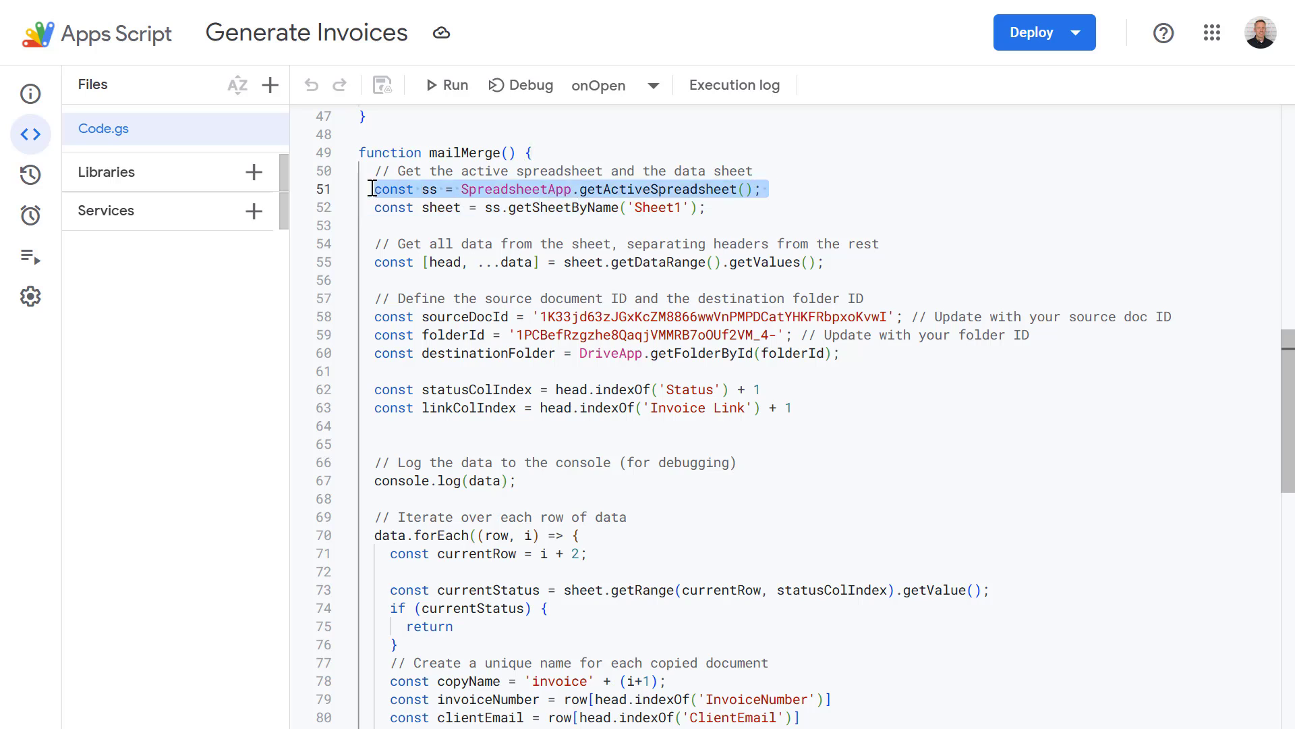
left_click(720, 207)
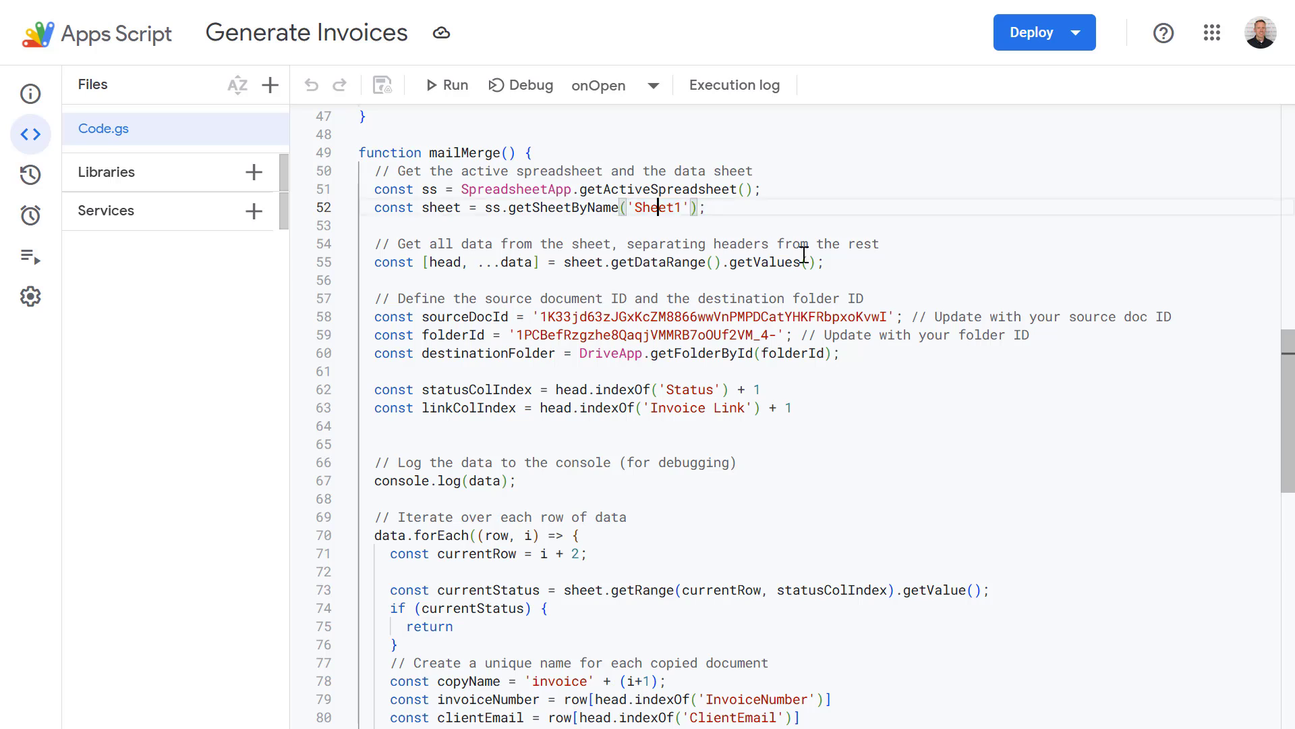
mouse_move(810, 255)
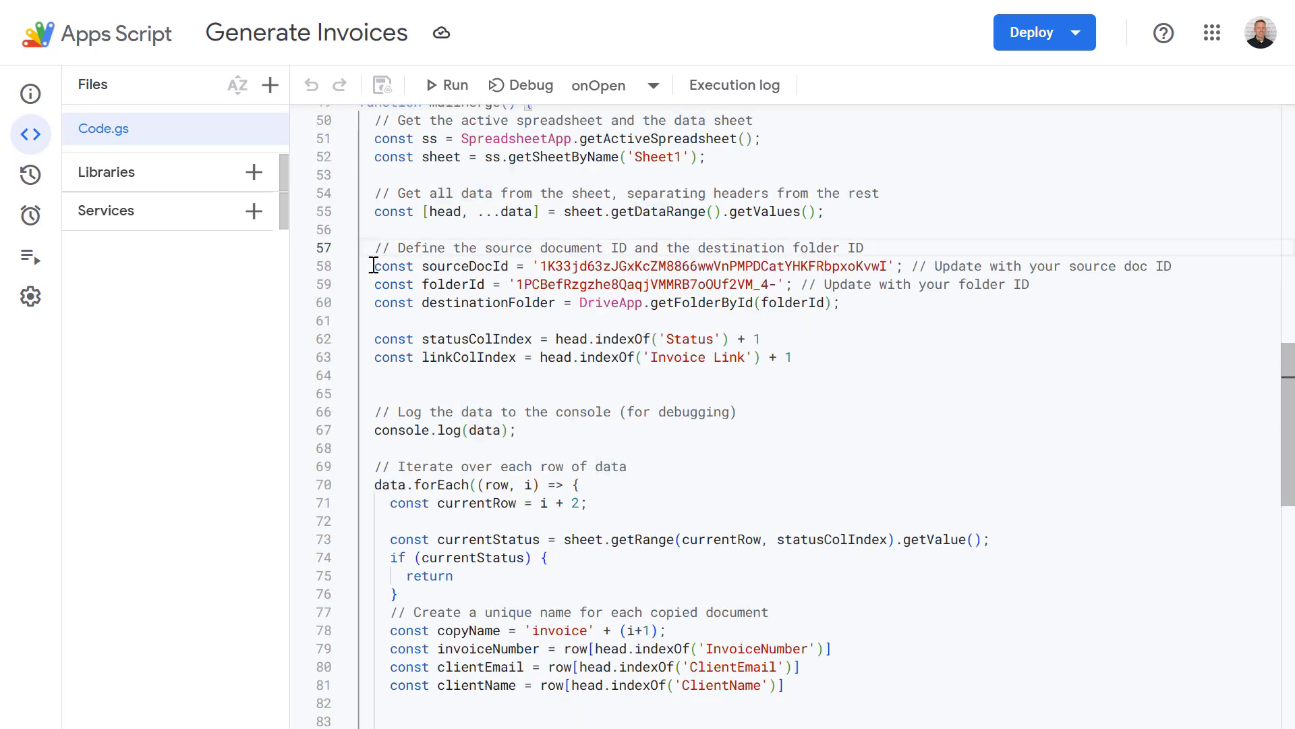
double_click(465, 265)
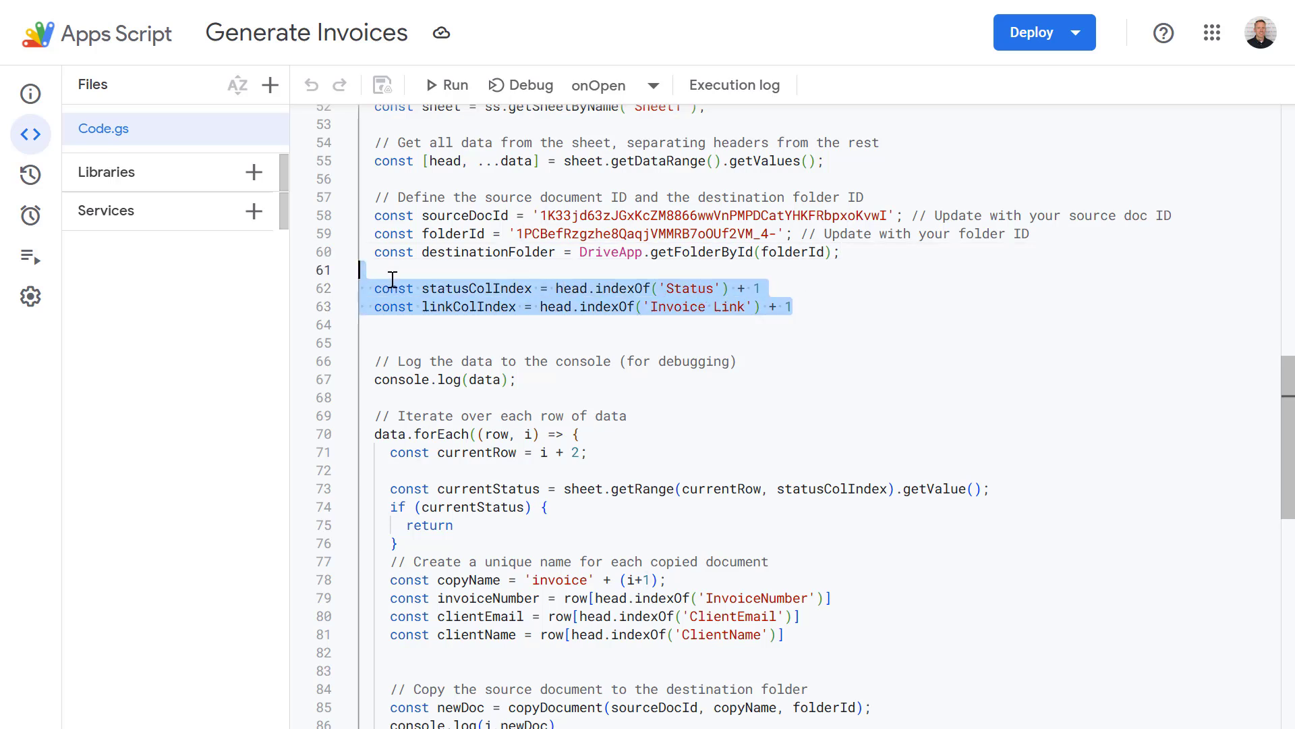
double_click(475, 288)
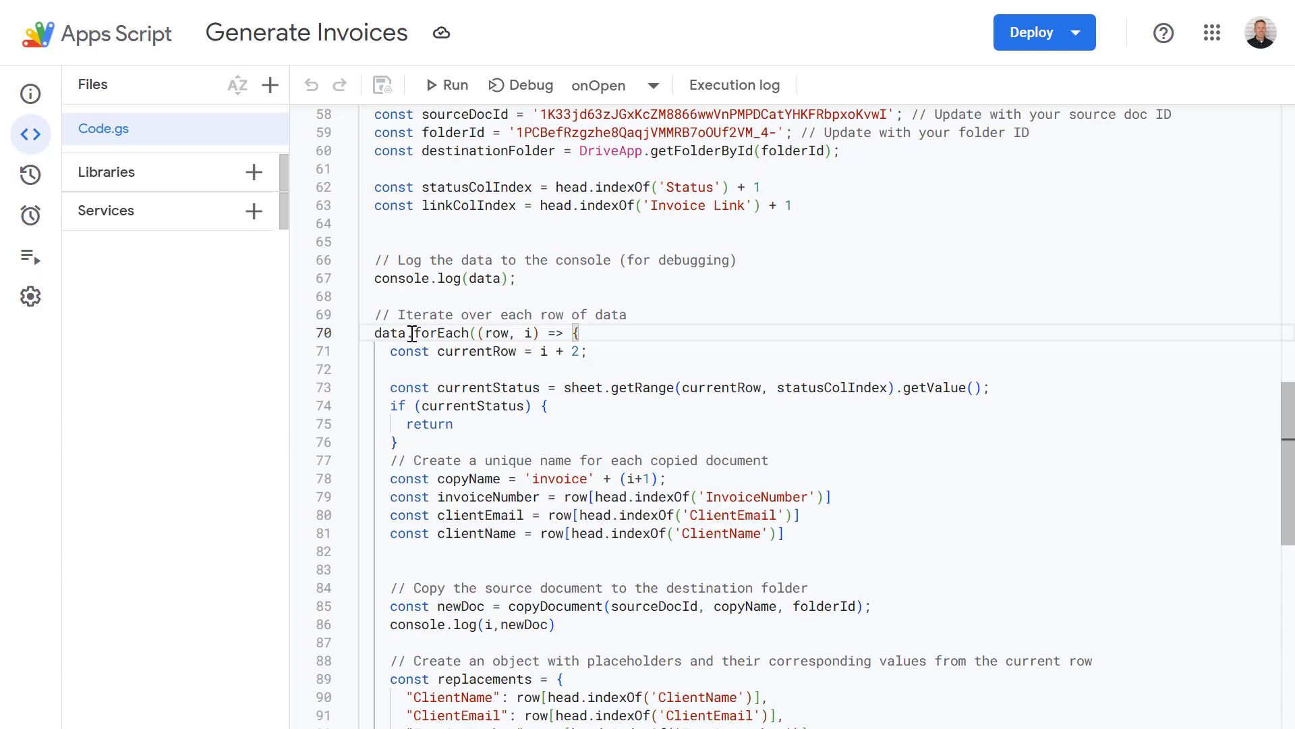
scroll("down", 3)
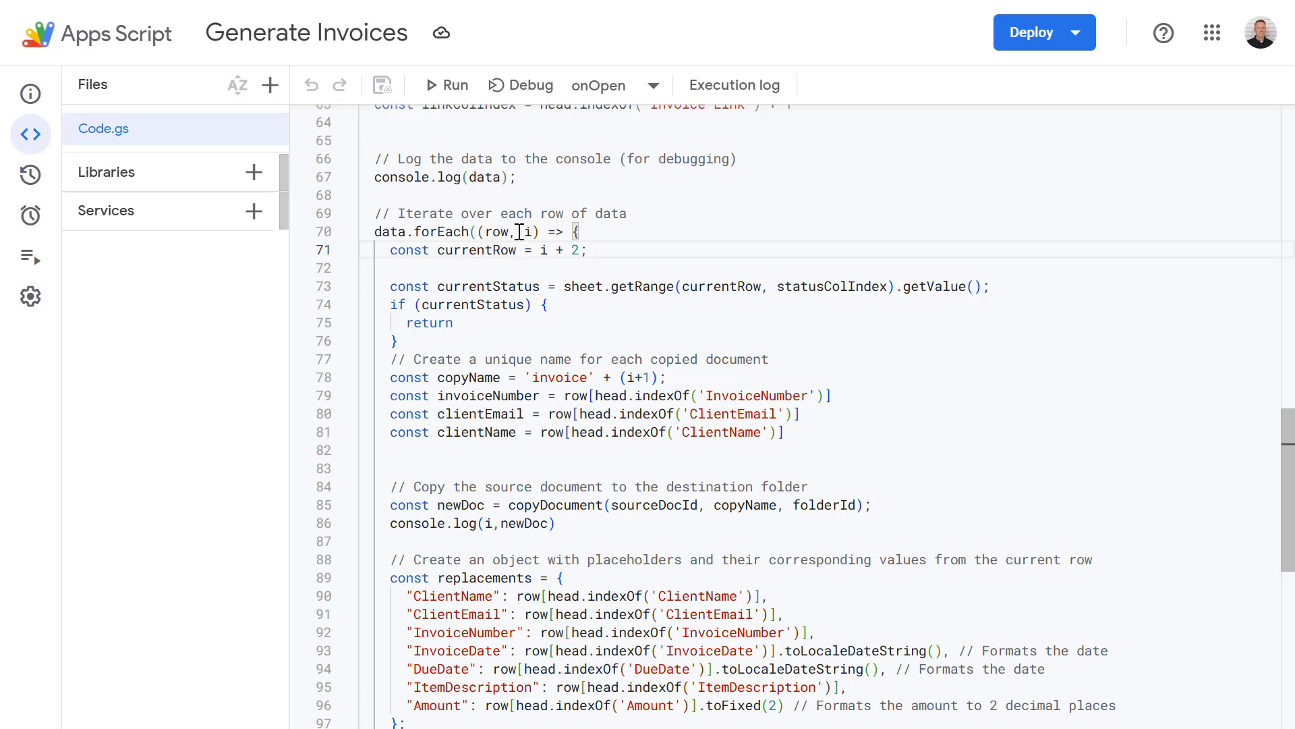
double_click(522, 231)
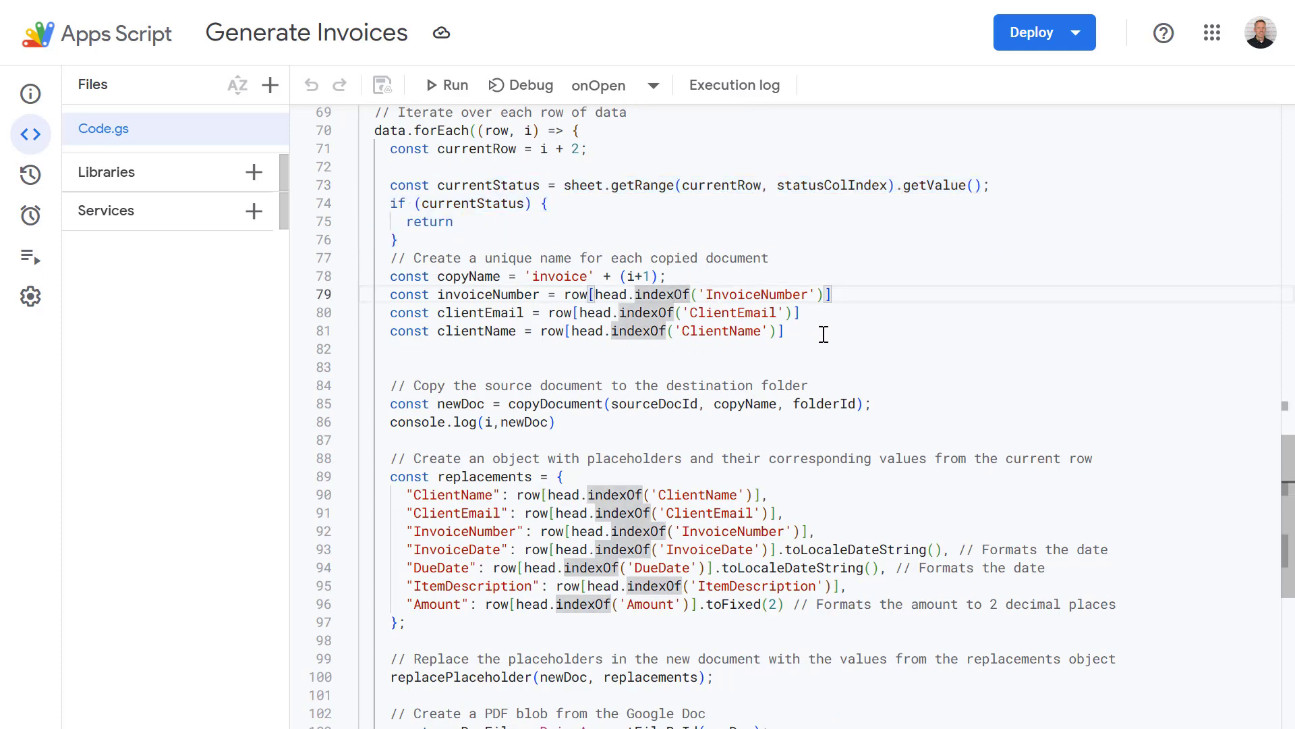
left_click_drag(388, 258, 783, 331)
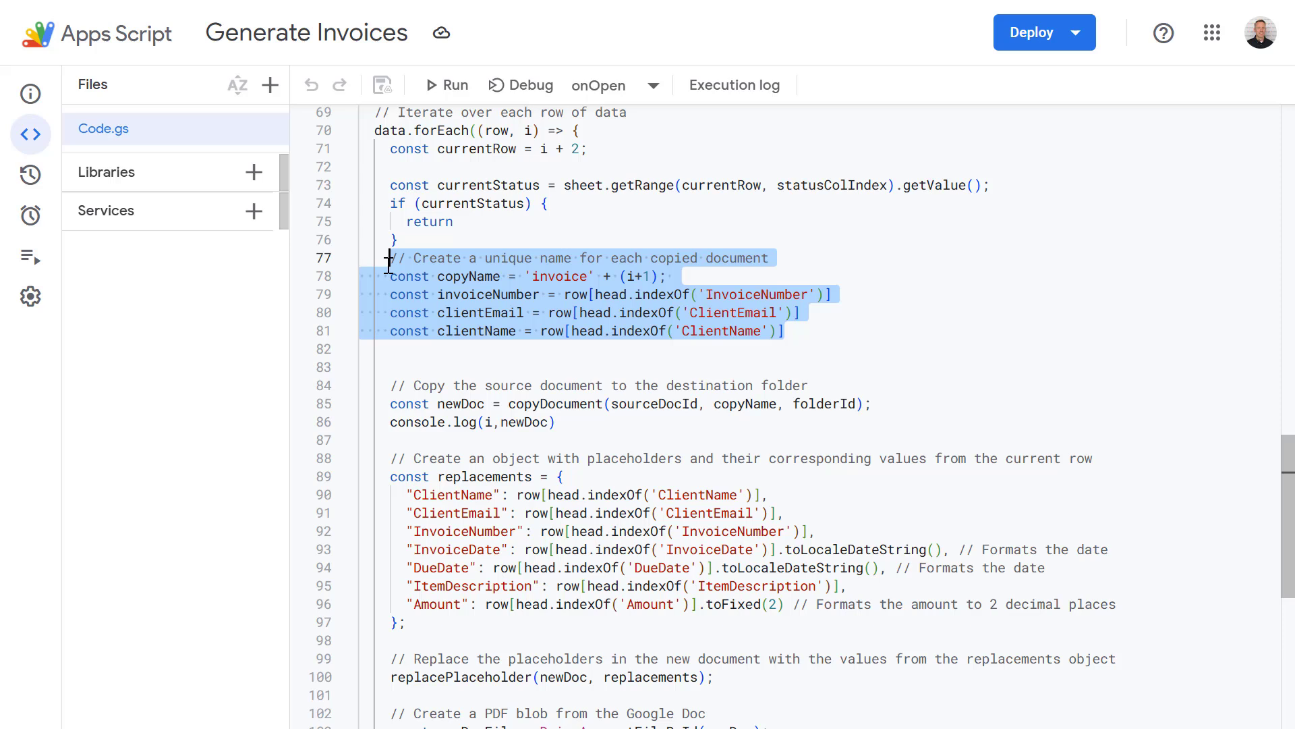
mouse_move(564, 298)
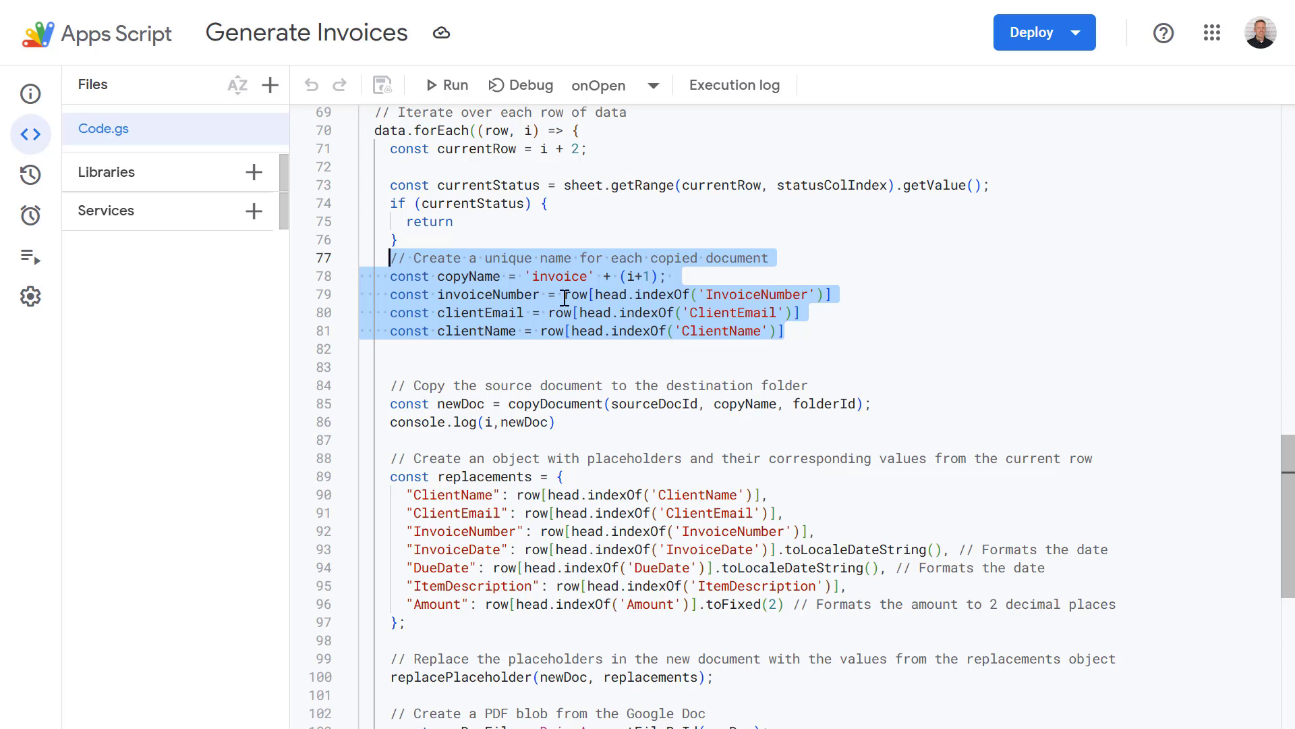
double_click(468, 276)
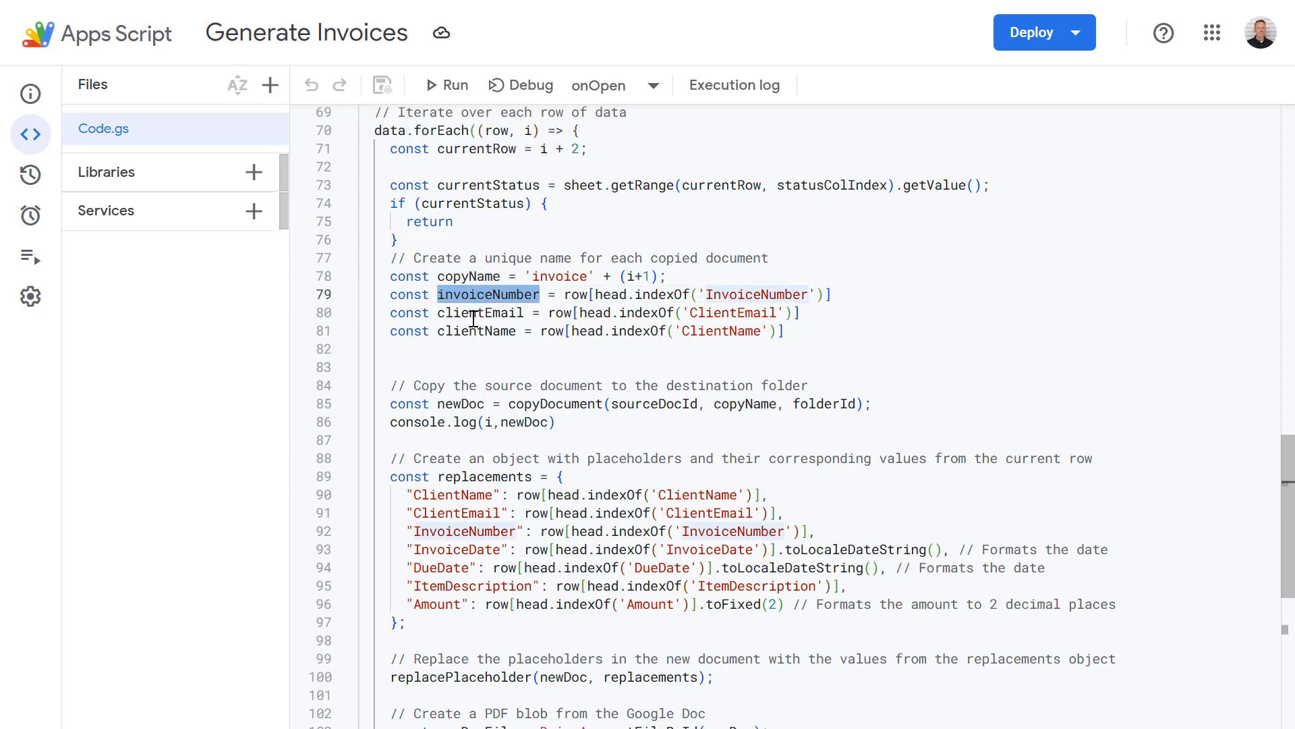
left_click(471, 331)
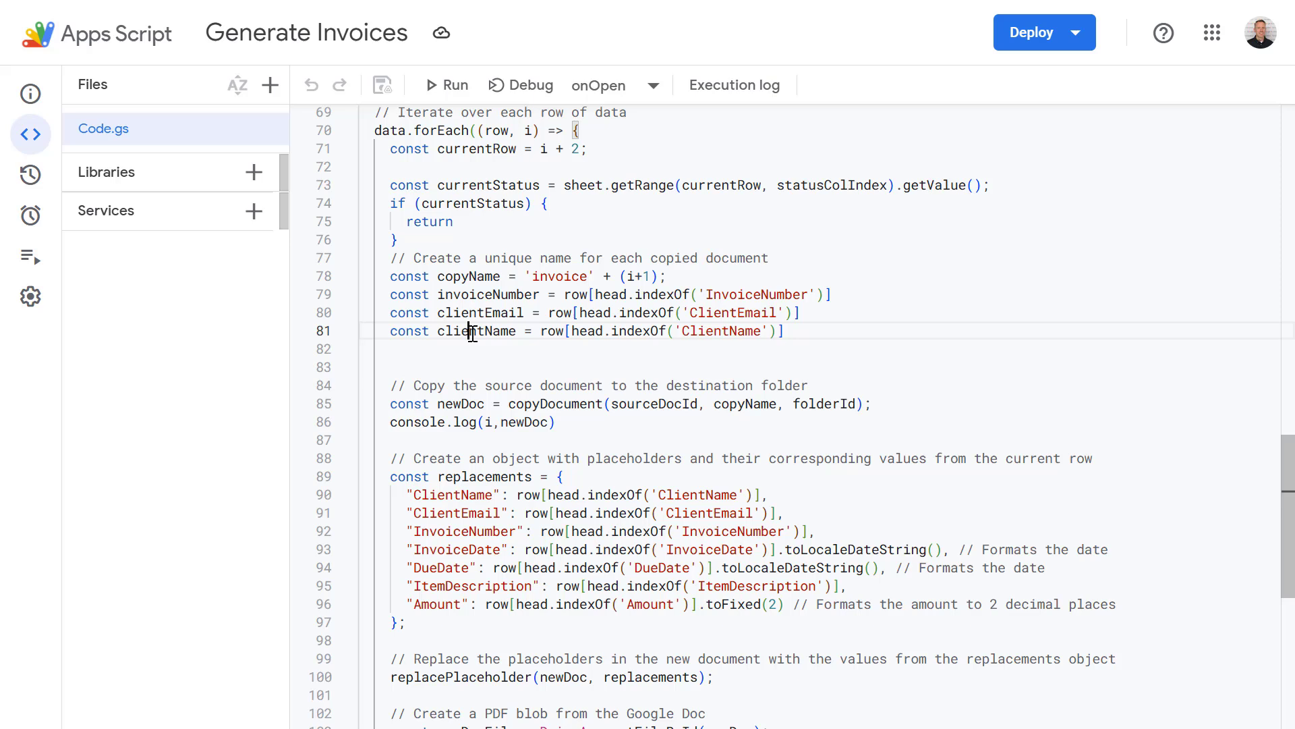
double_click(475, 330)
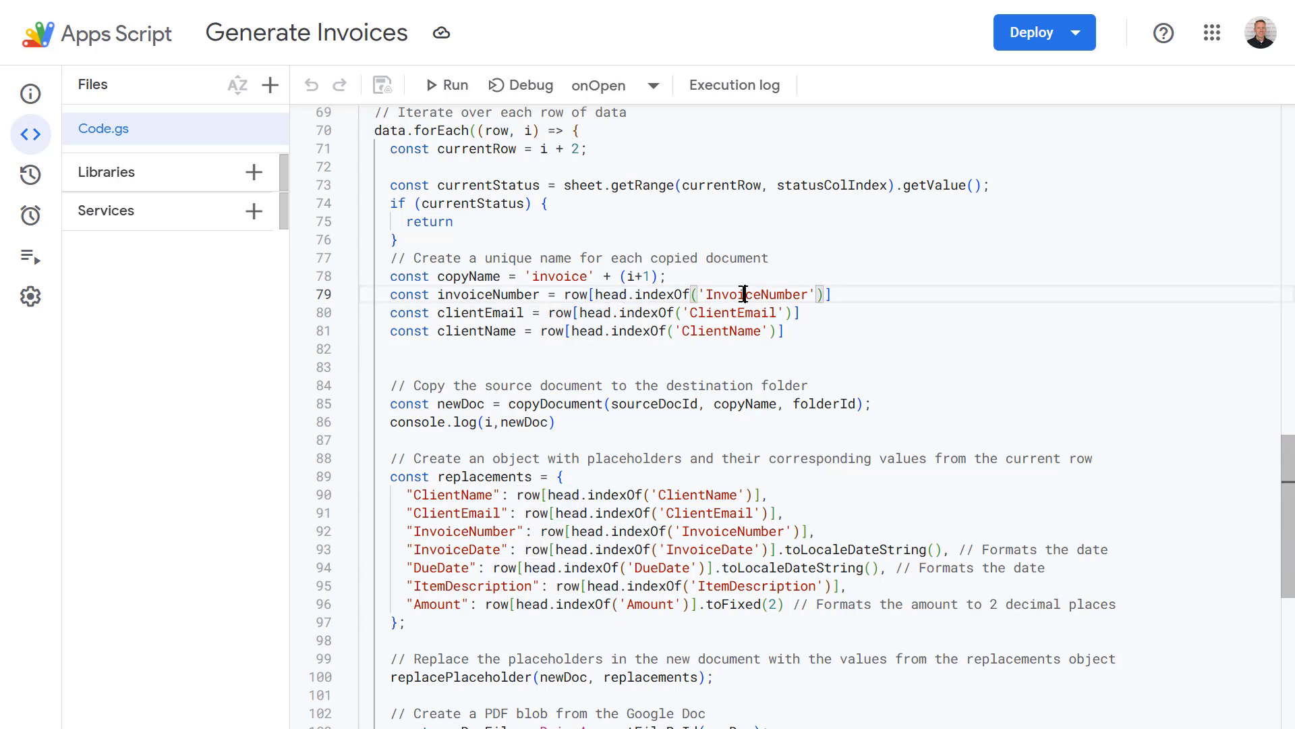
double_click(755, 294)
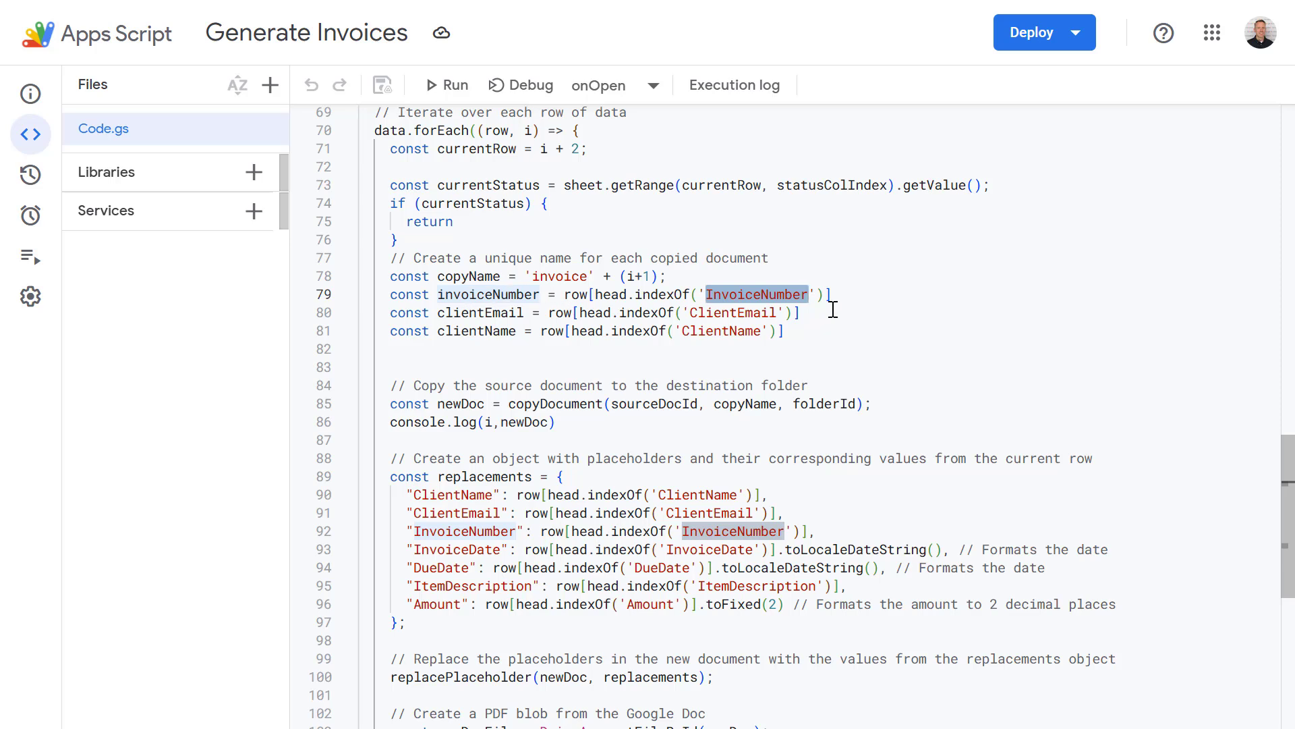
double_click(486, 294)
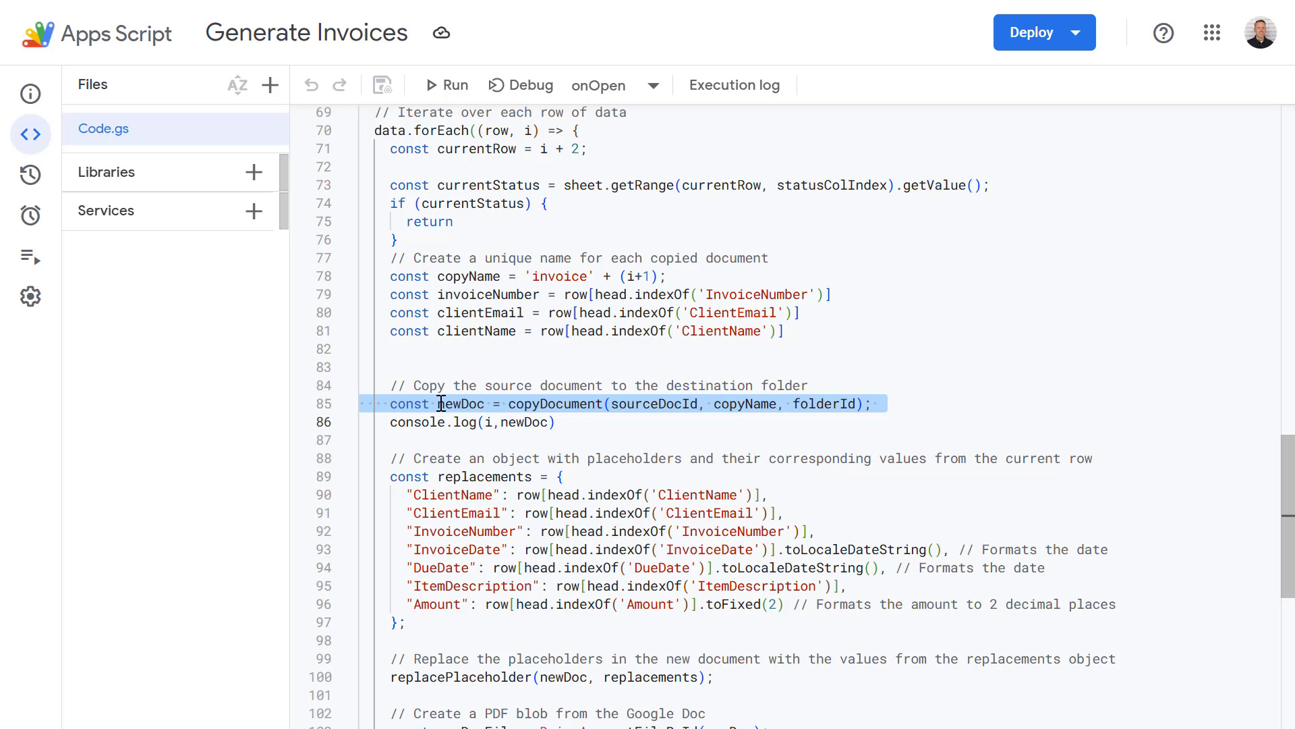
left_click(656, 403)
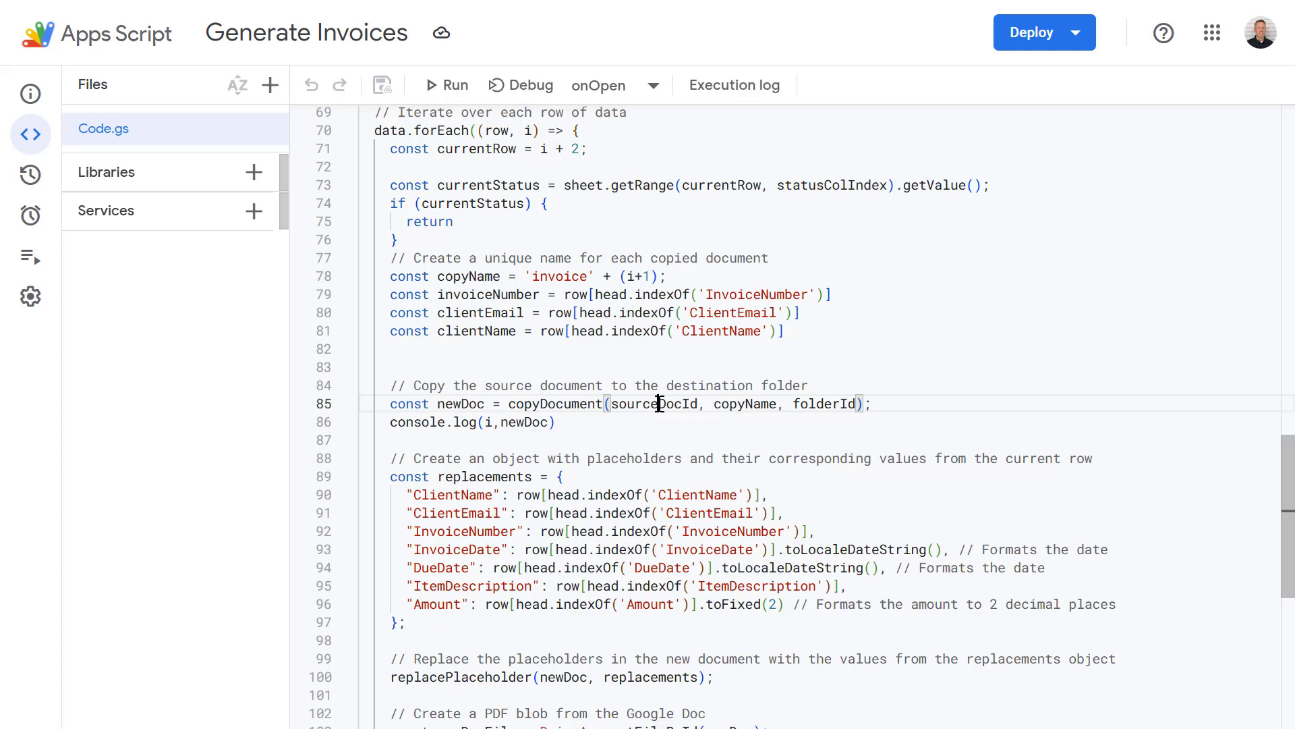
double_click(823, 404)
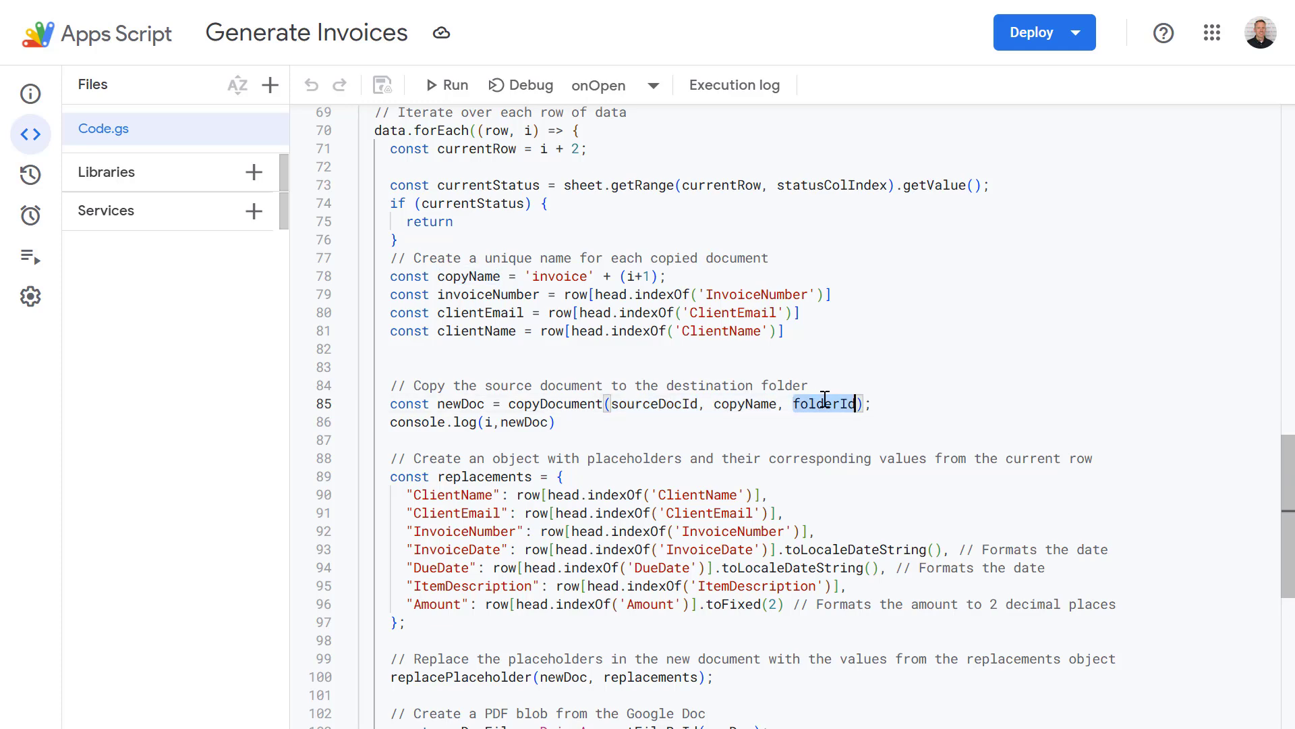
scroll("down", 3)
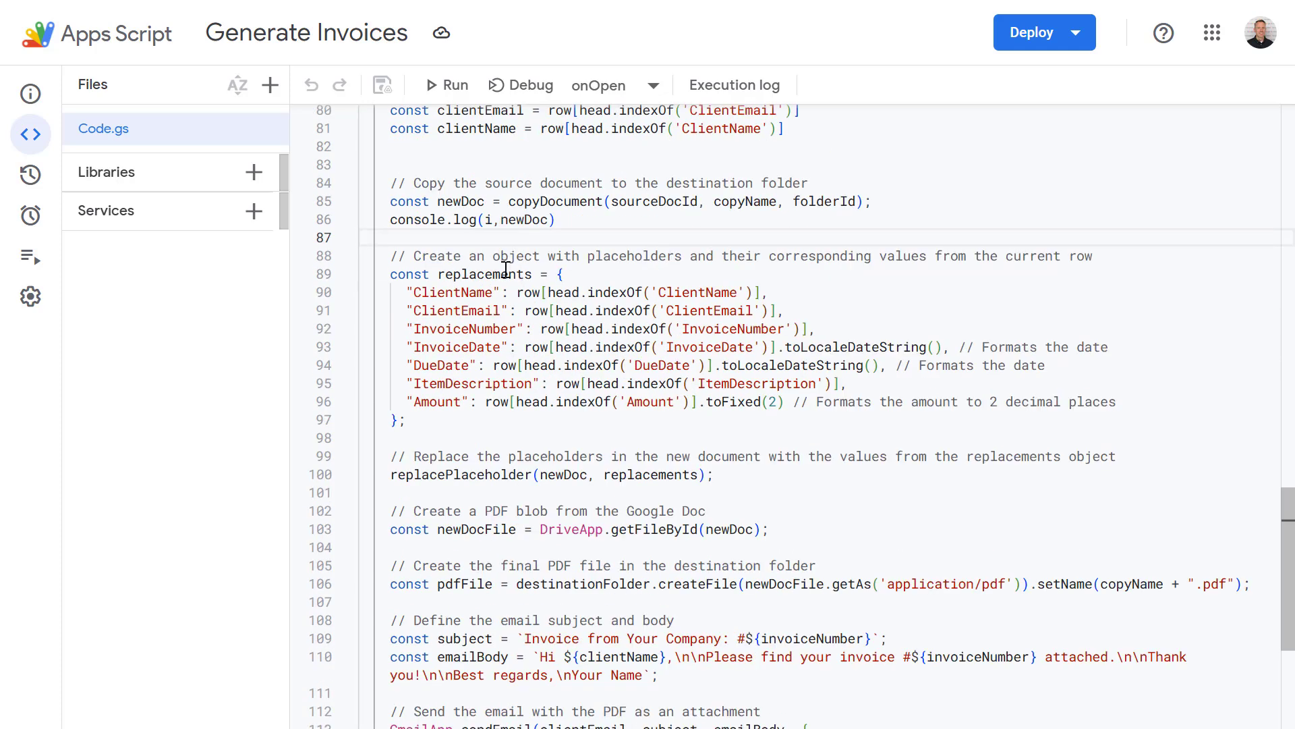
double_click(485, 273)
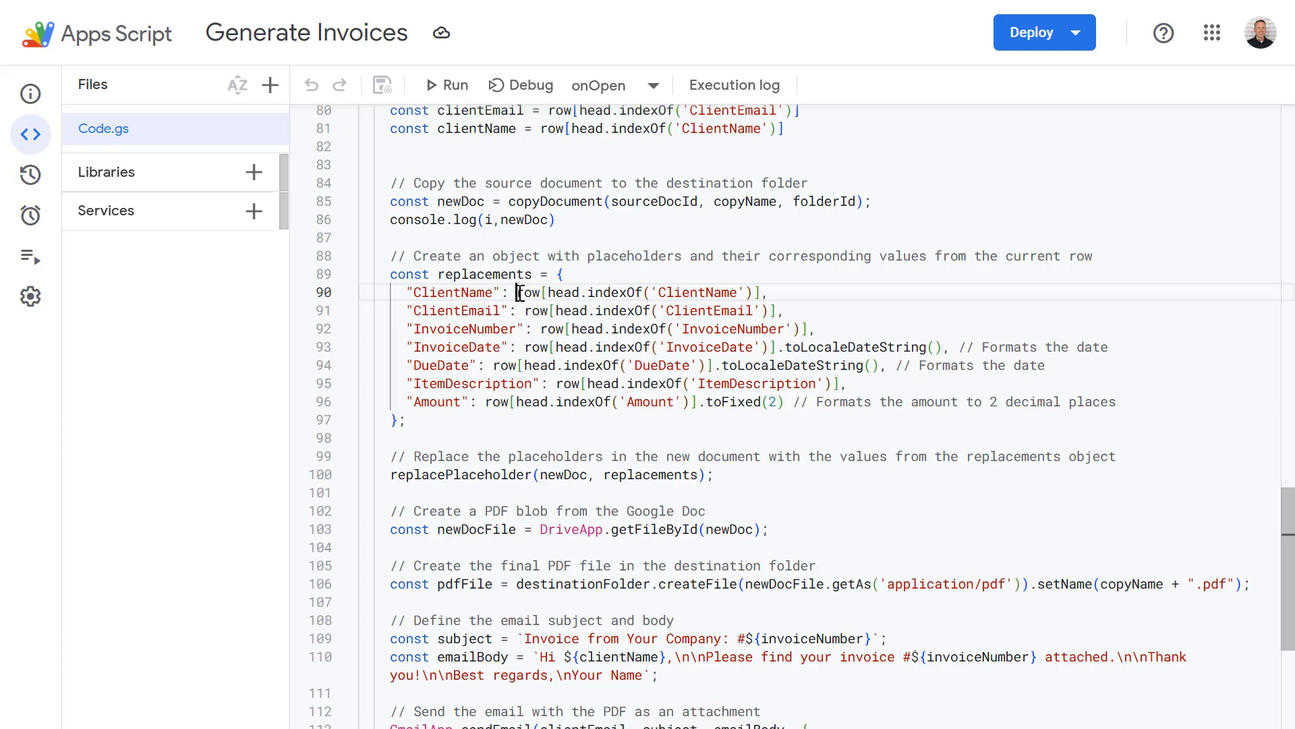
left_click_drag(518, 291, 766, 292)
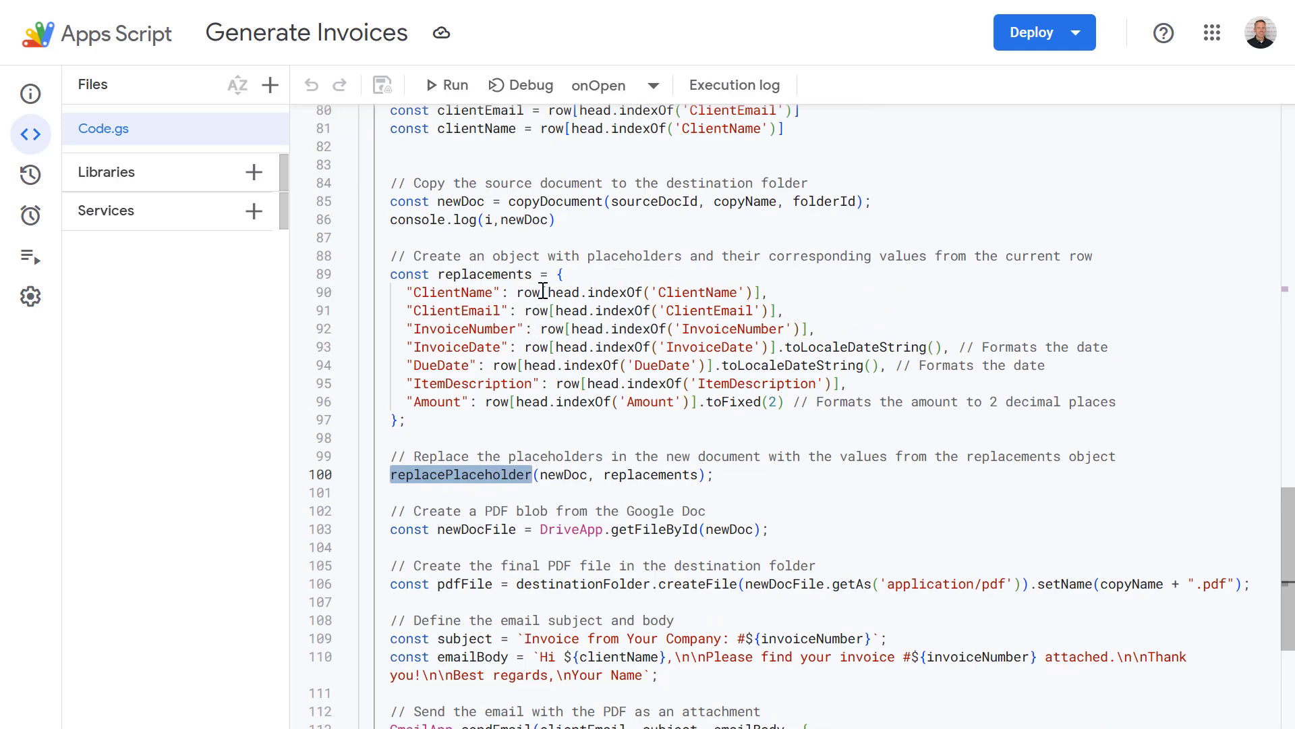
scroll("down", 3)
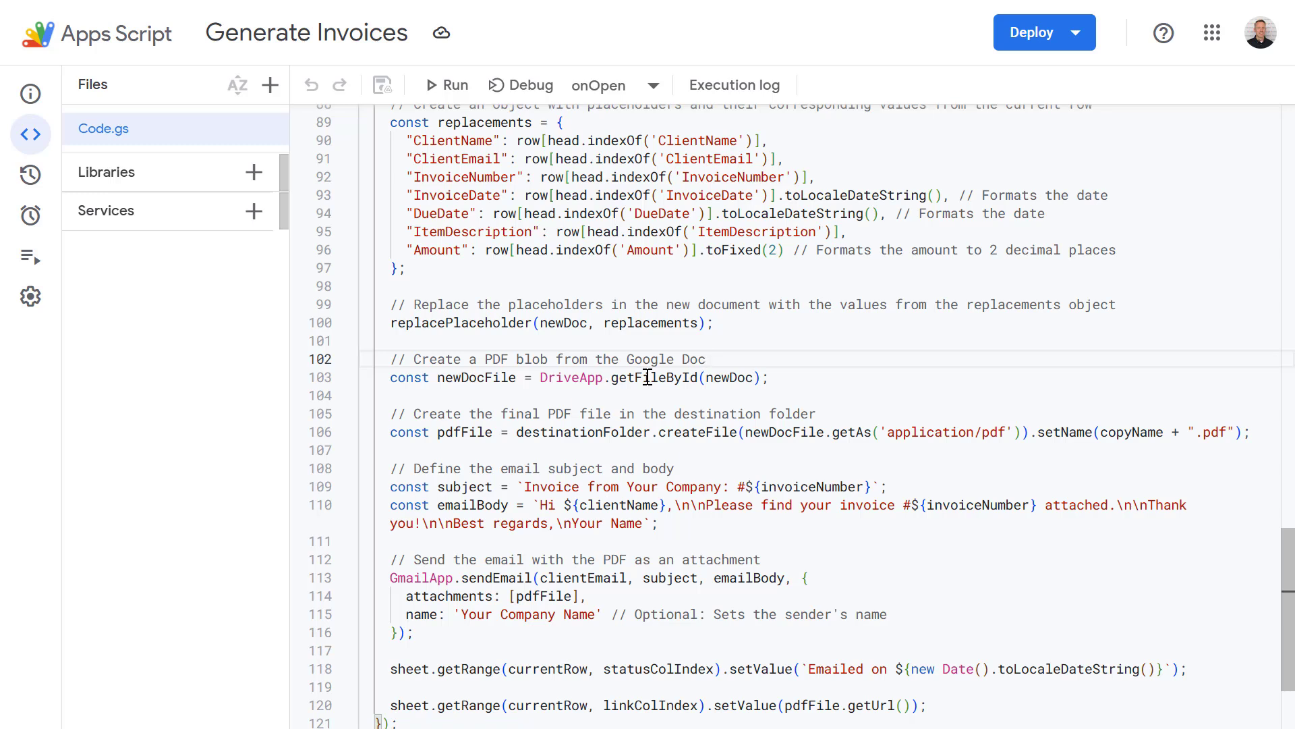
mouse_move(557, 382)
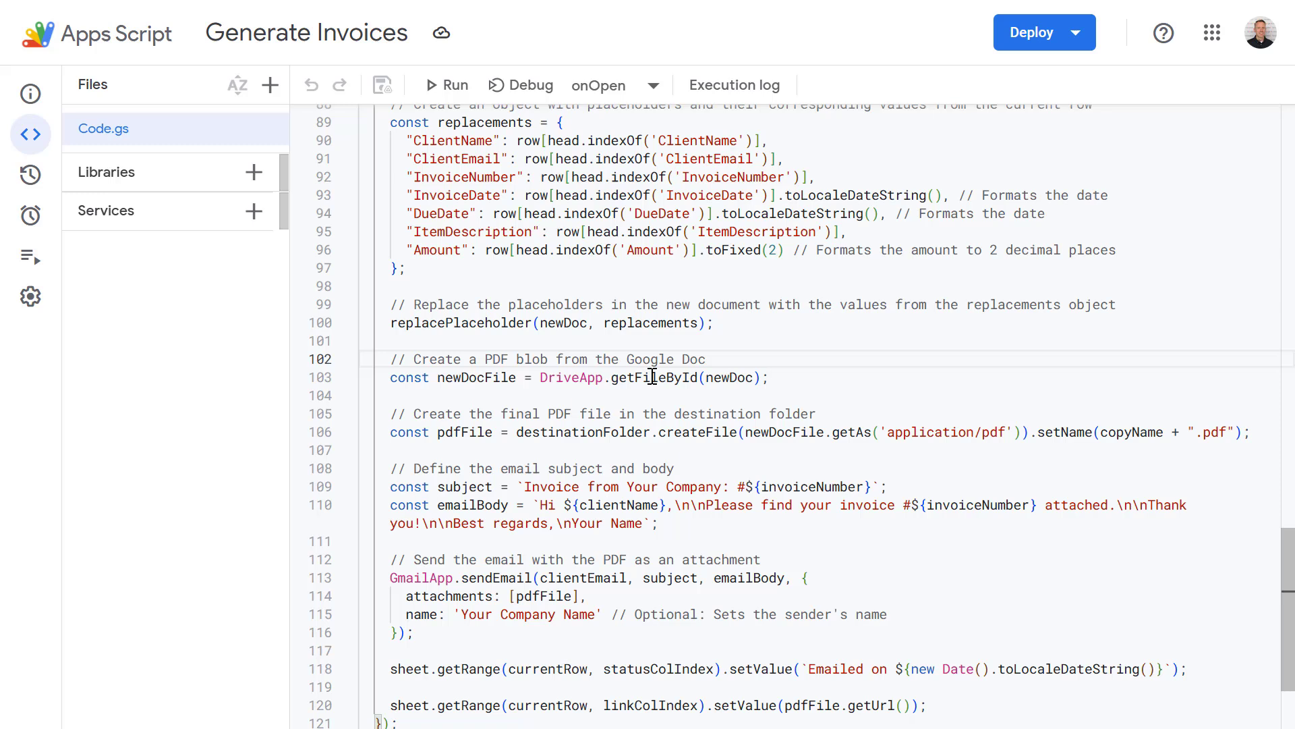
double_click(570, 378)
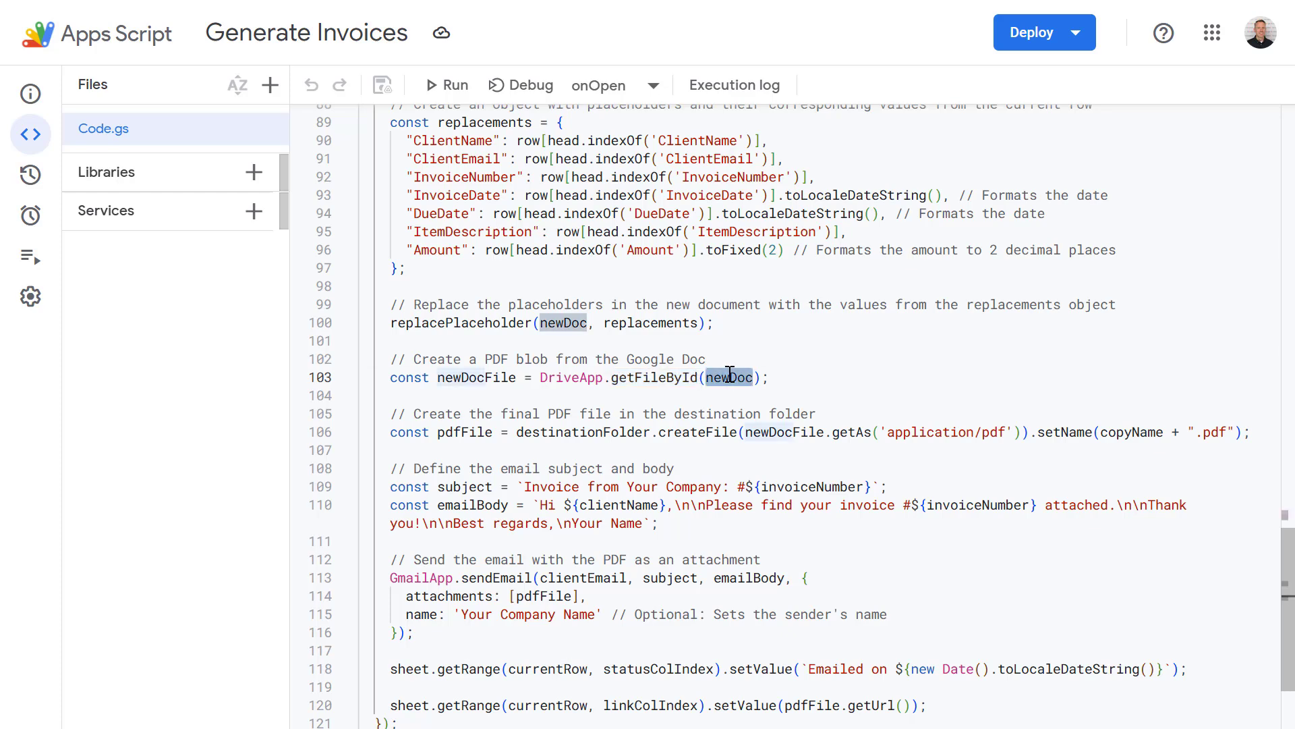
scroll("down", 3)
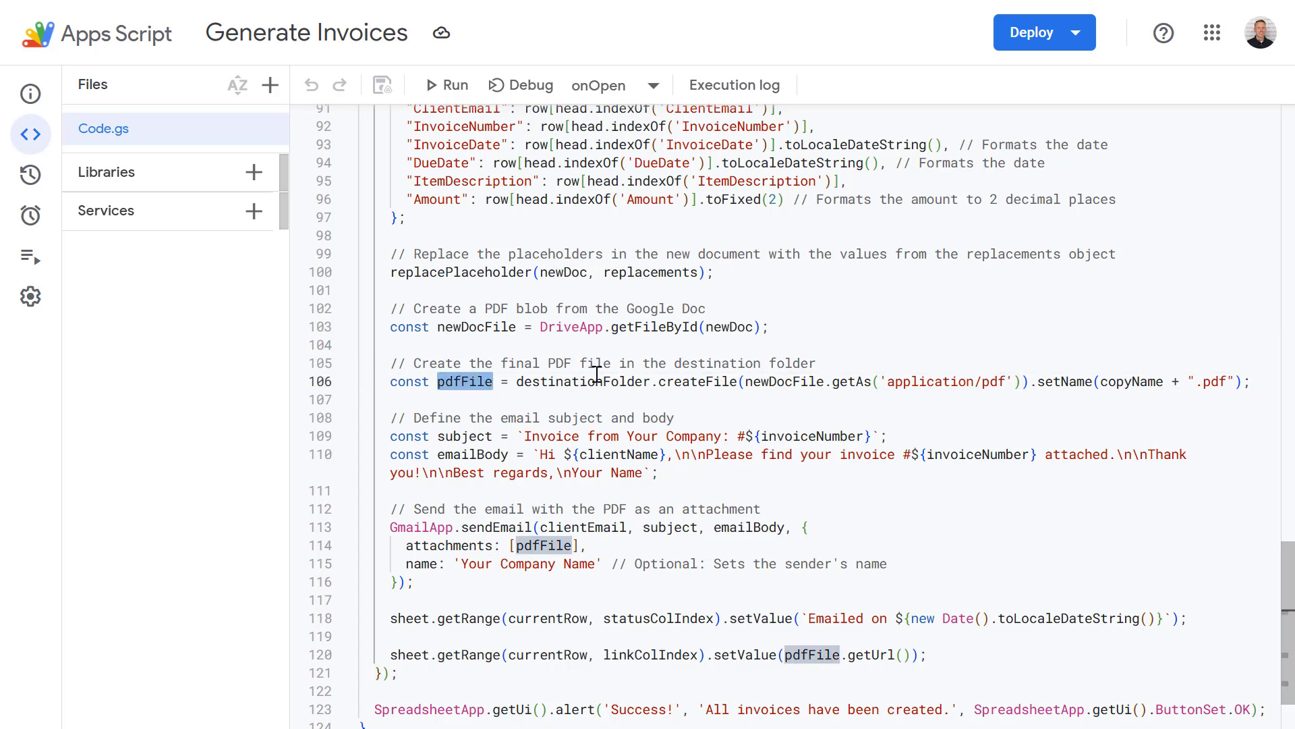
double_click(582, 380)
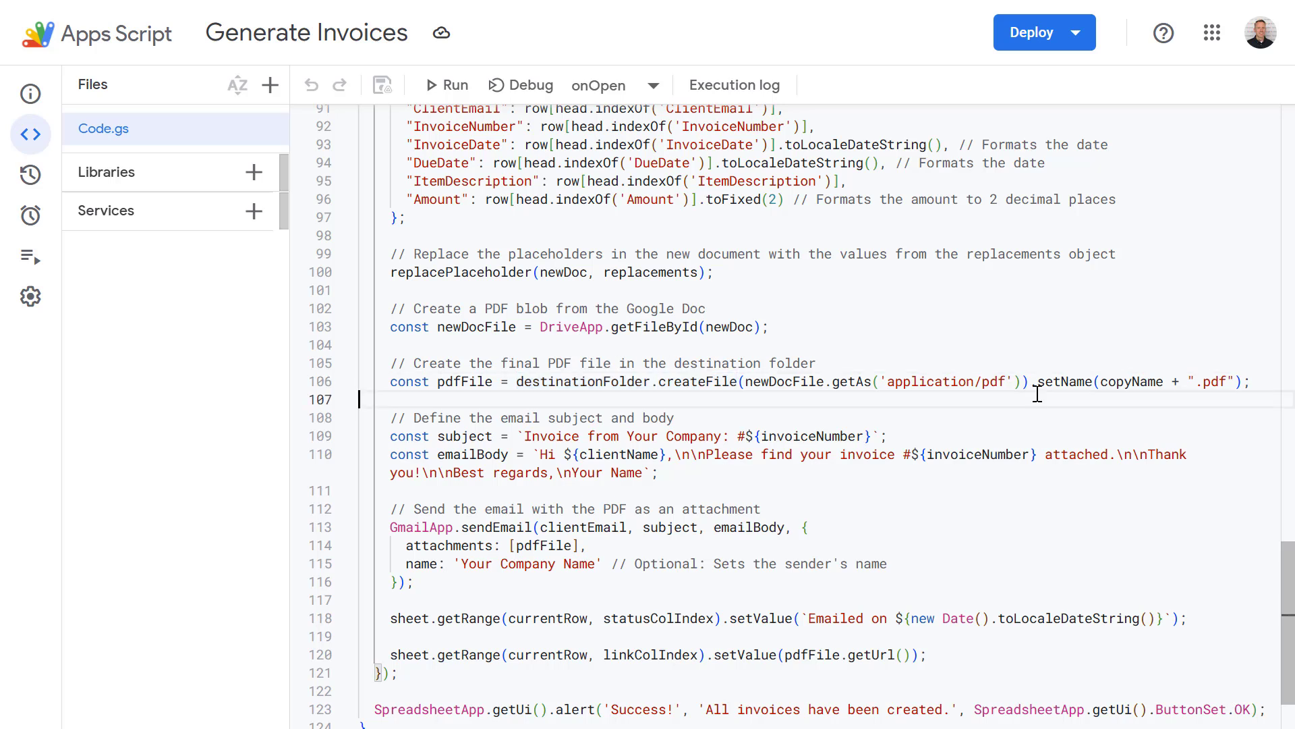
double_click(782, 381)
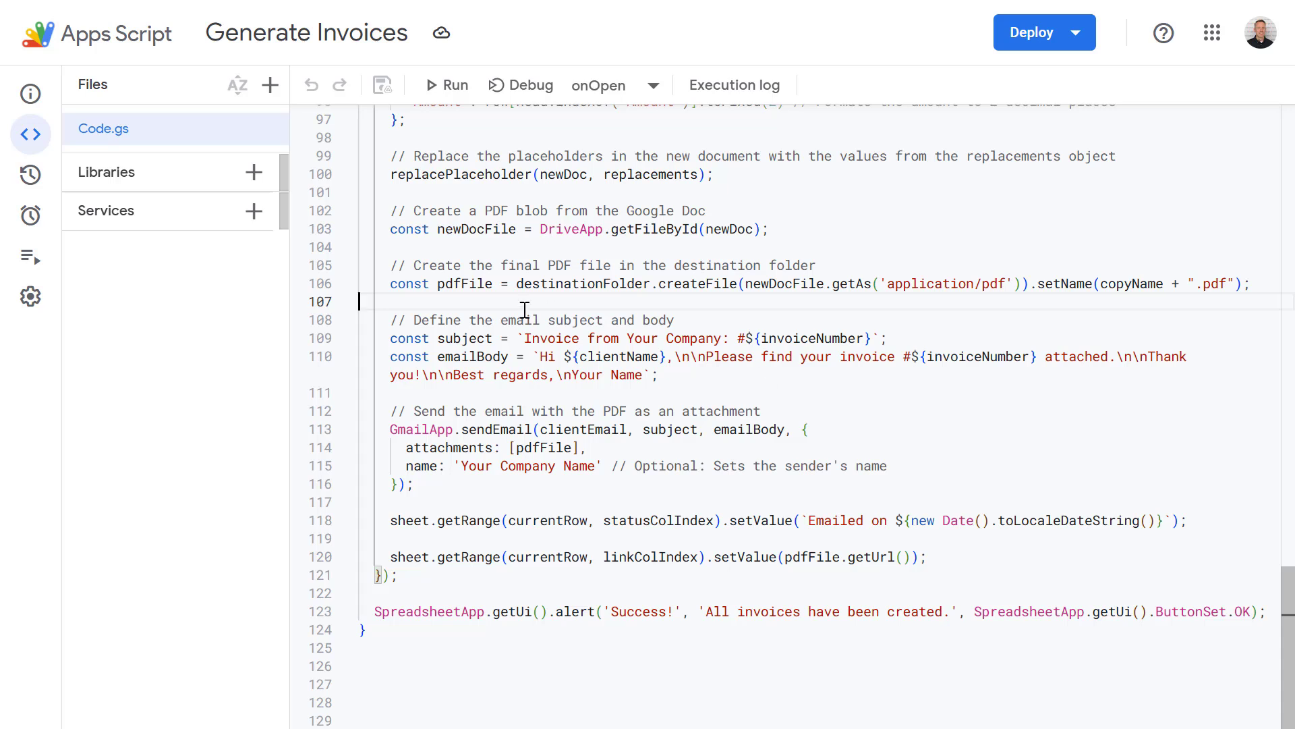
mouse_move(399, 316)
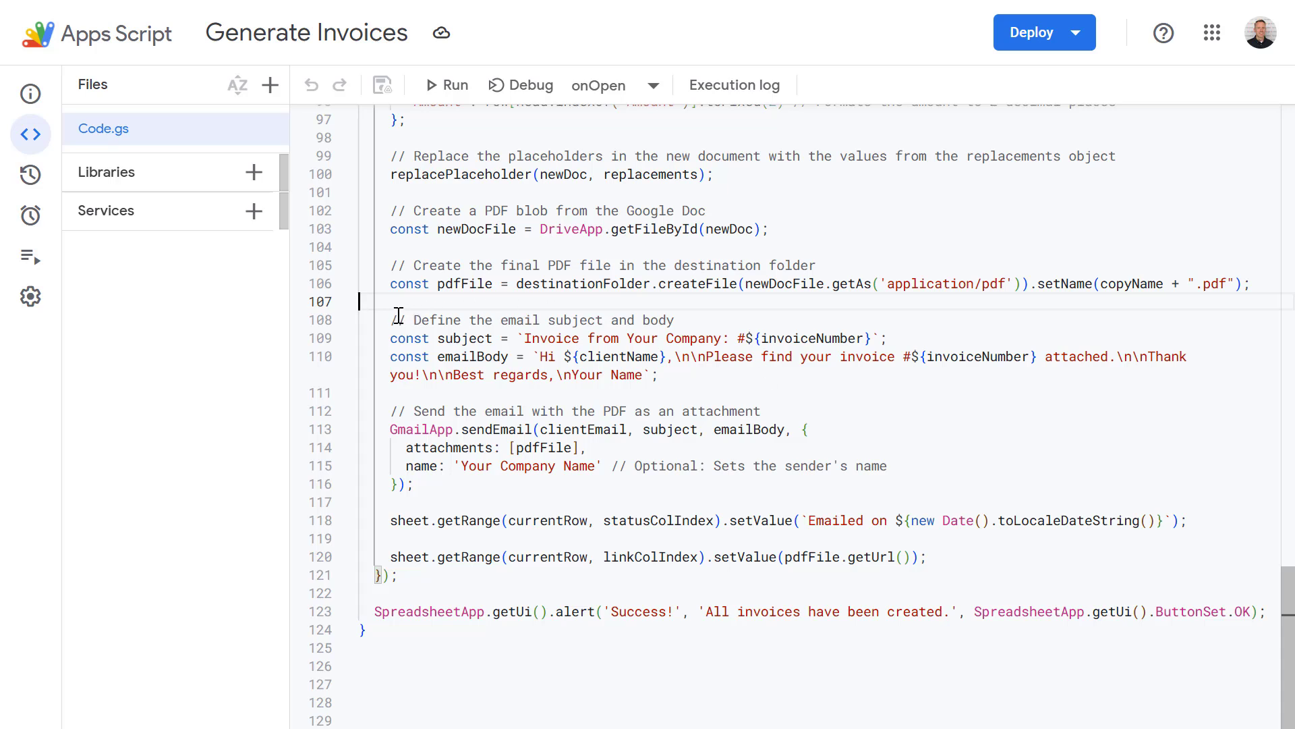
mouse_move(394, 338)
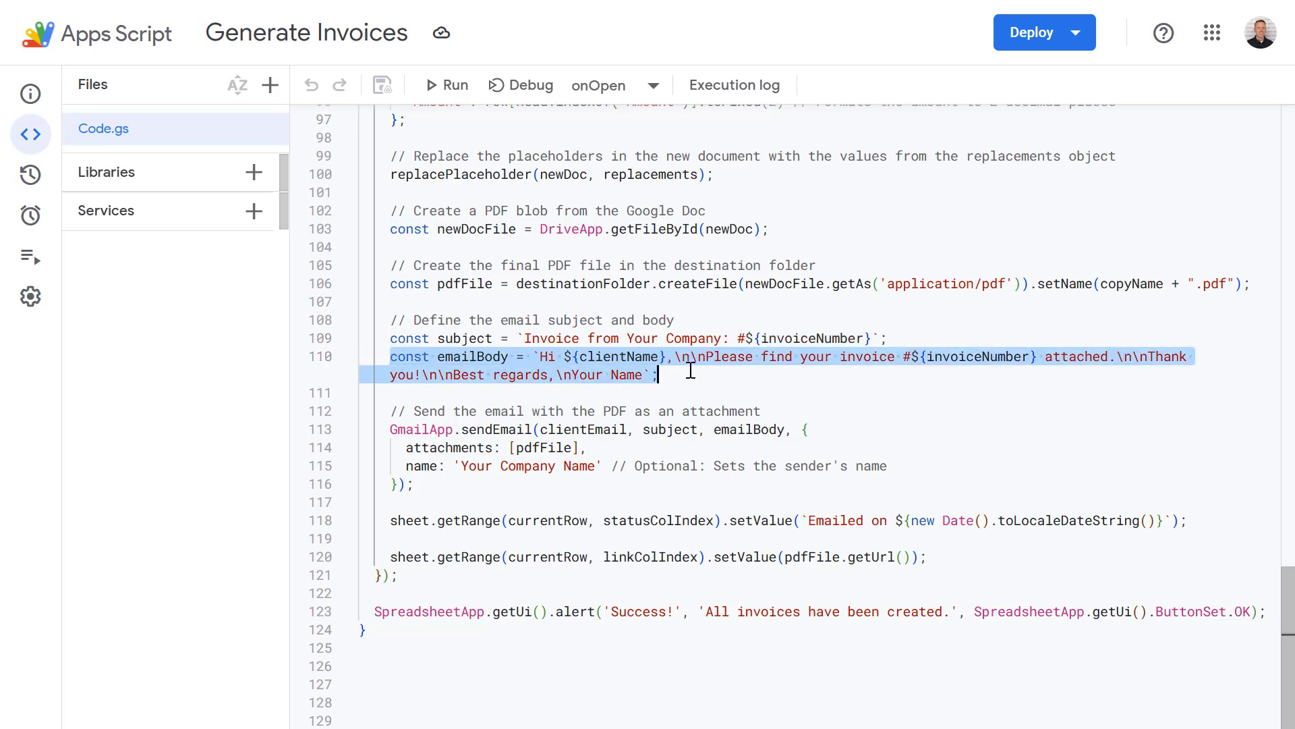
Highlight emailBody, subject and their uses in the sendEmail call.
double_click(611, 356)
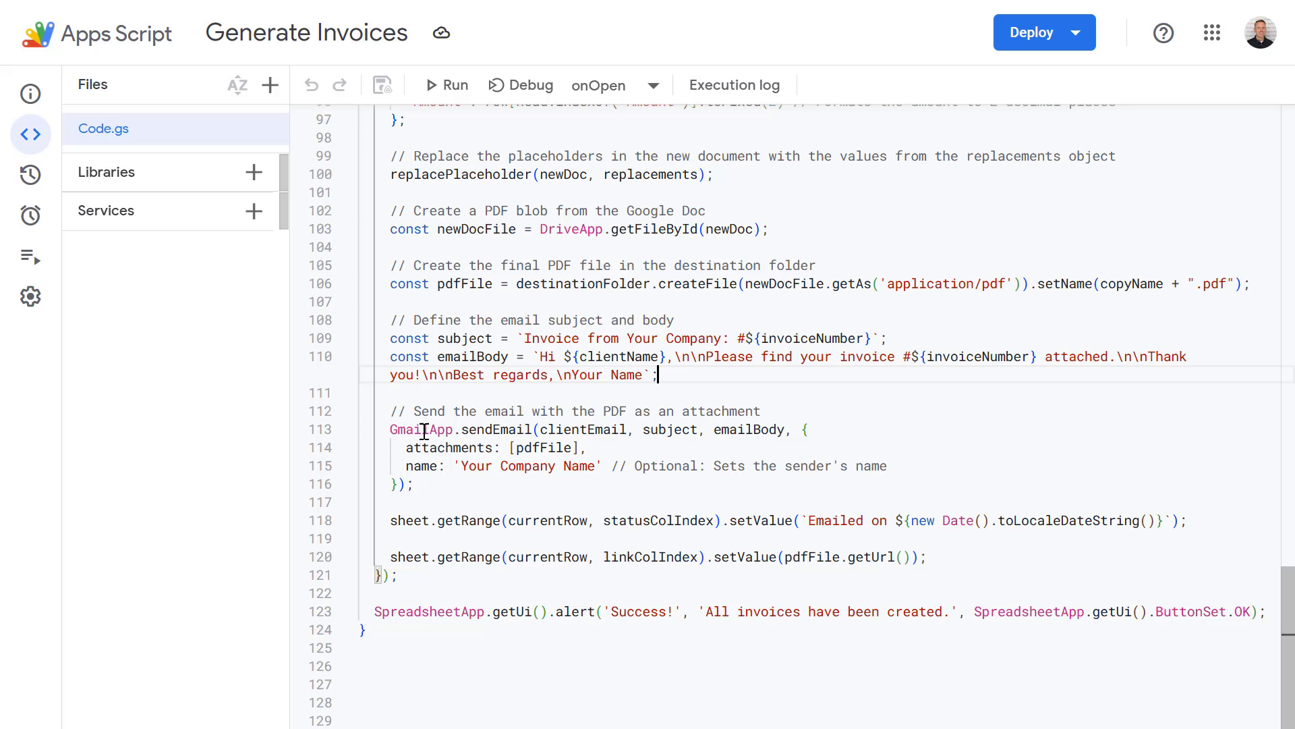
double_click(417, 429)
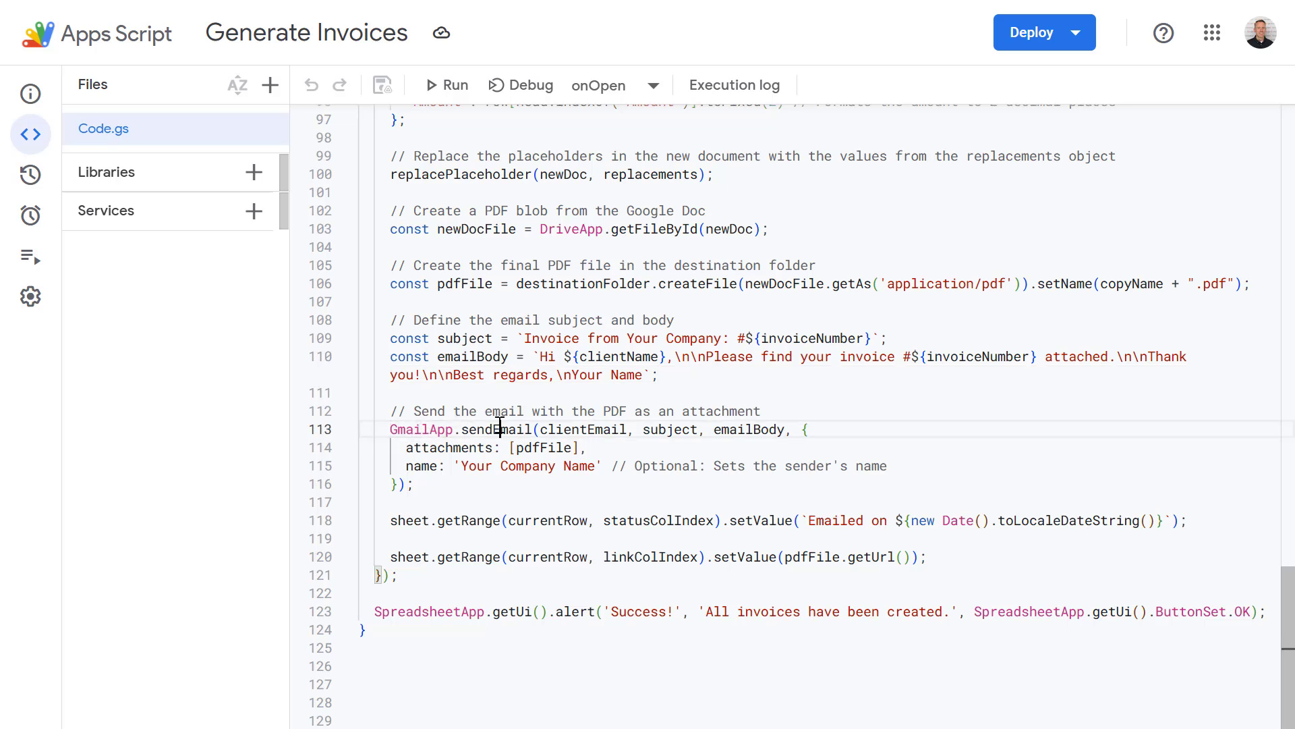
double_click(496, 429)
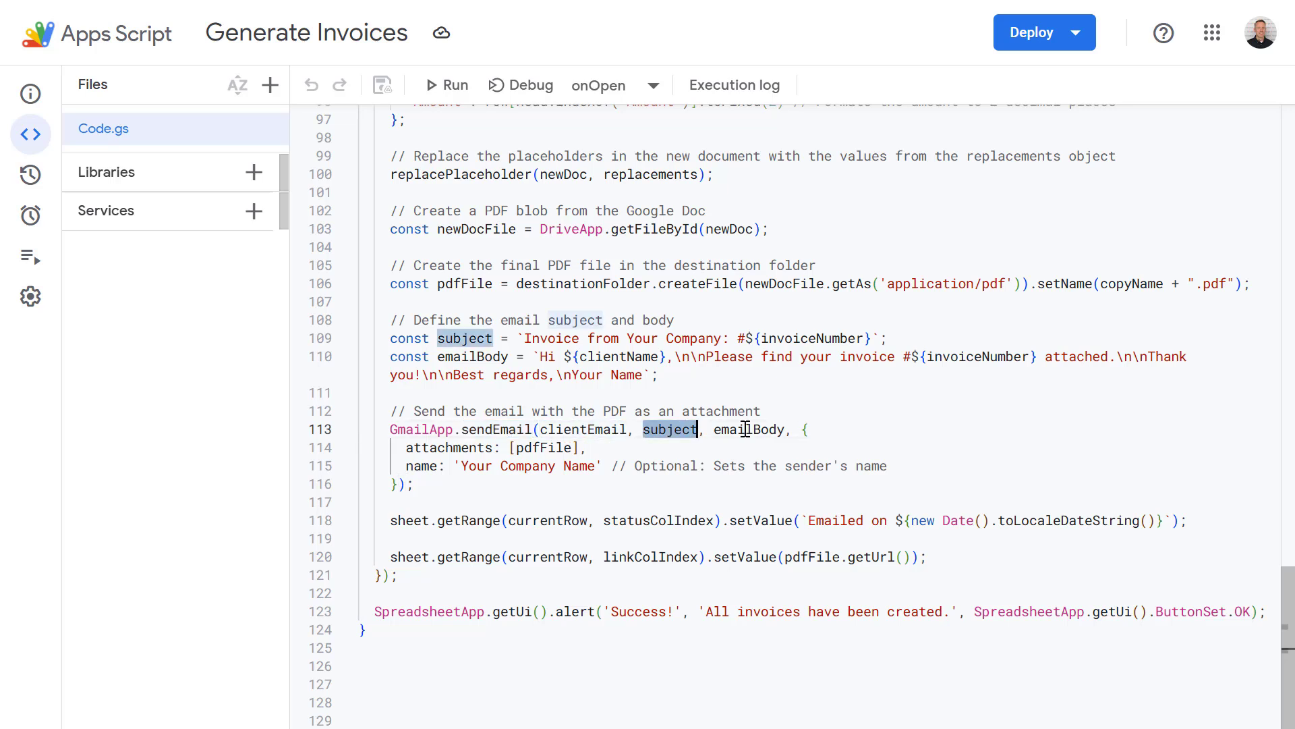
double_click(748, 429)
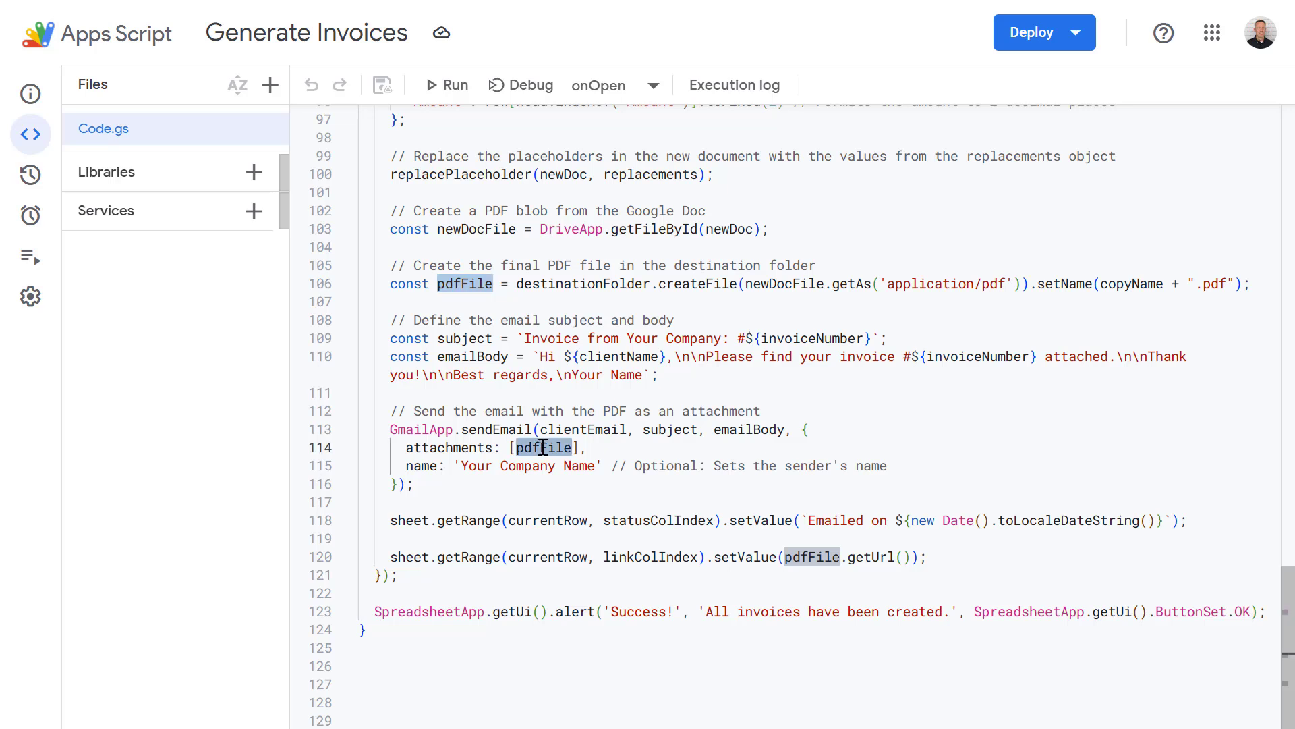
mouse_move(433, 498)
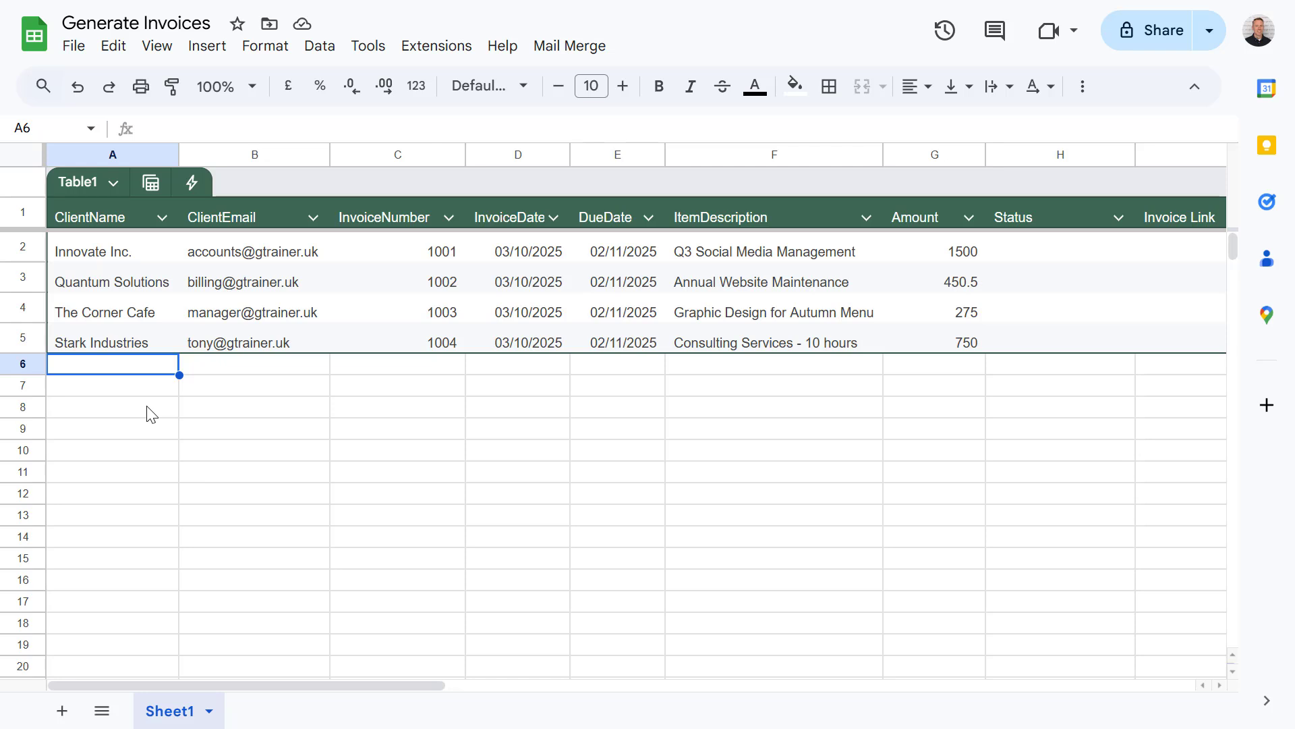
mouse_move(537, 186)
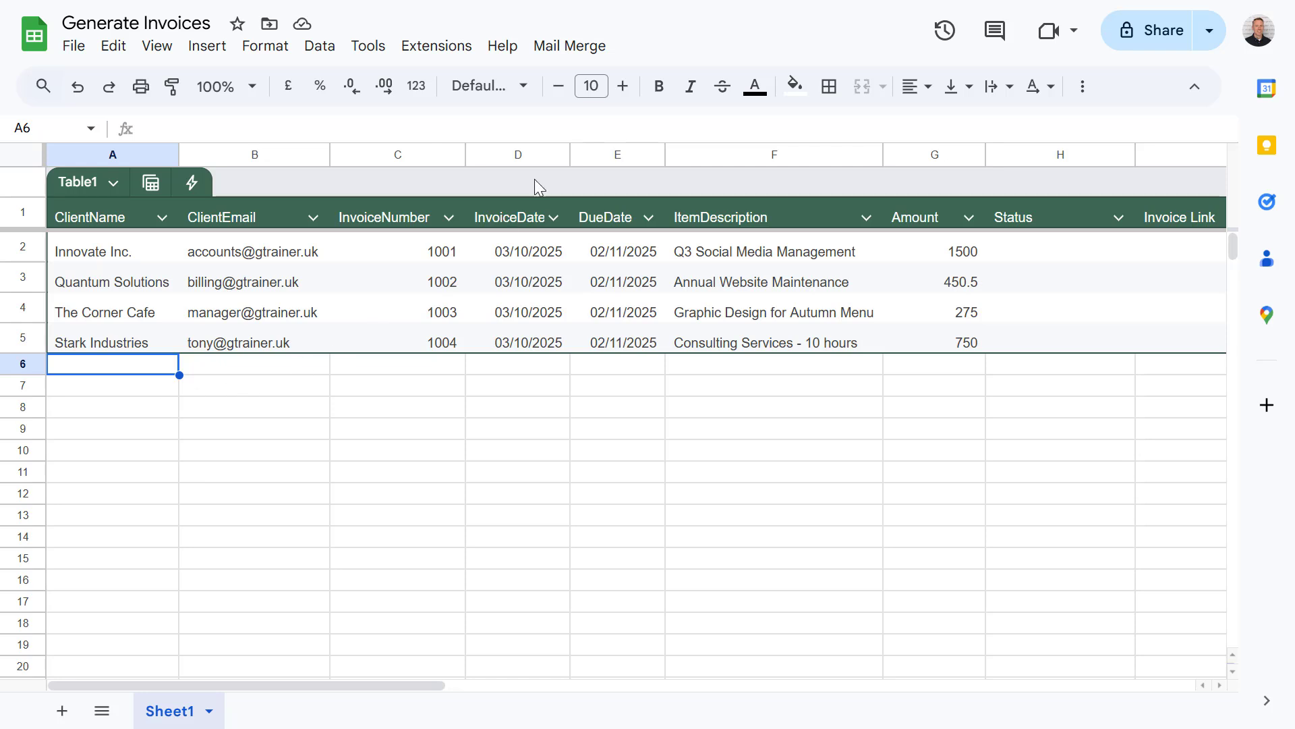
Run Mail Merge for all client rows and preview invoice1.pdf from its Invoice Link.
left_click(569, 45)
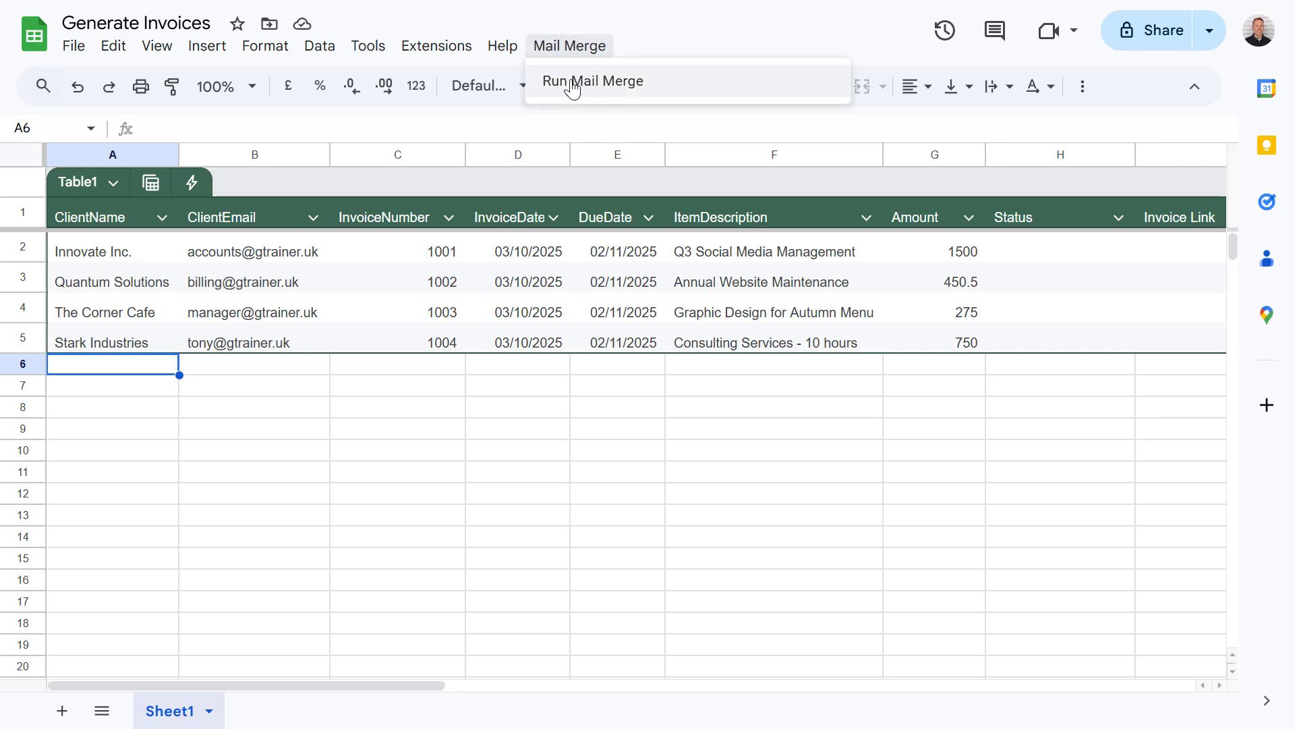
left_click(592, 81)
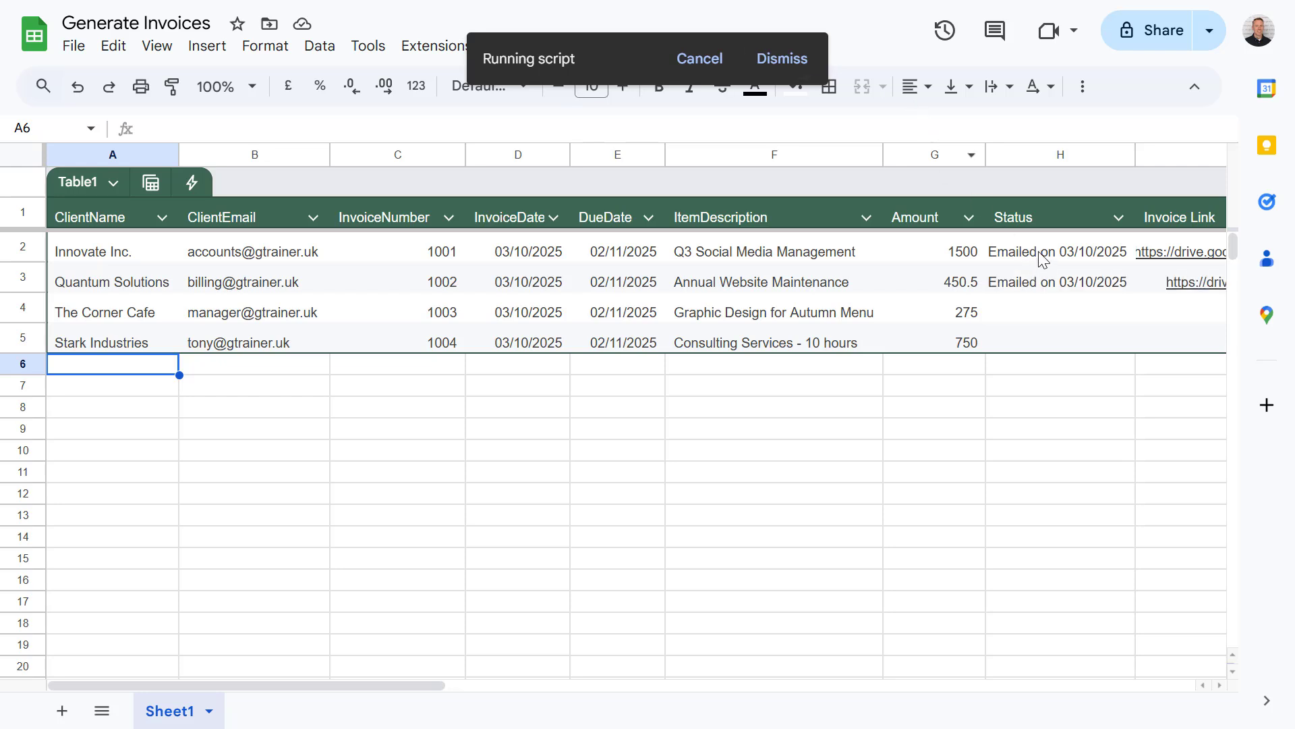
left_click(1181, 251)
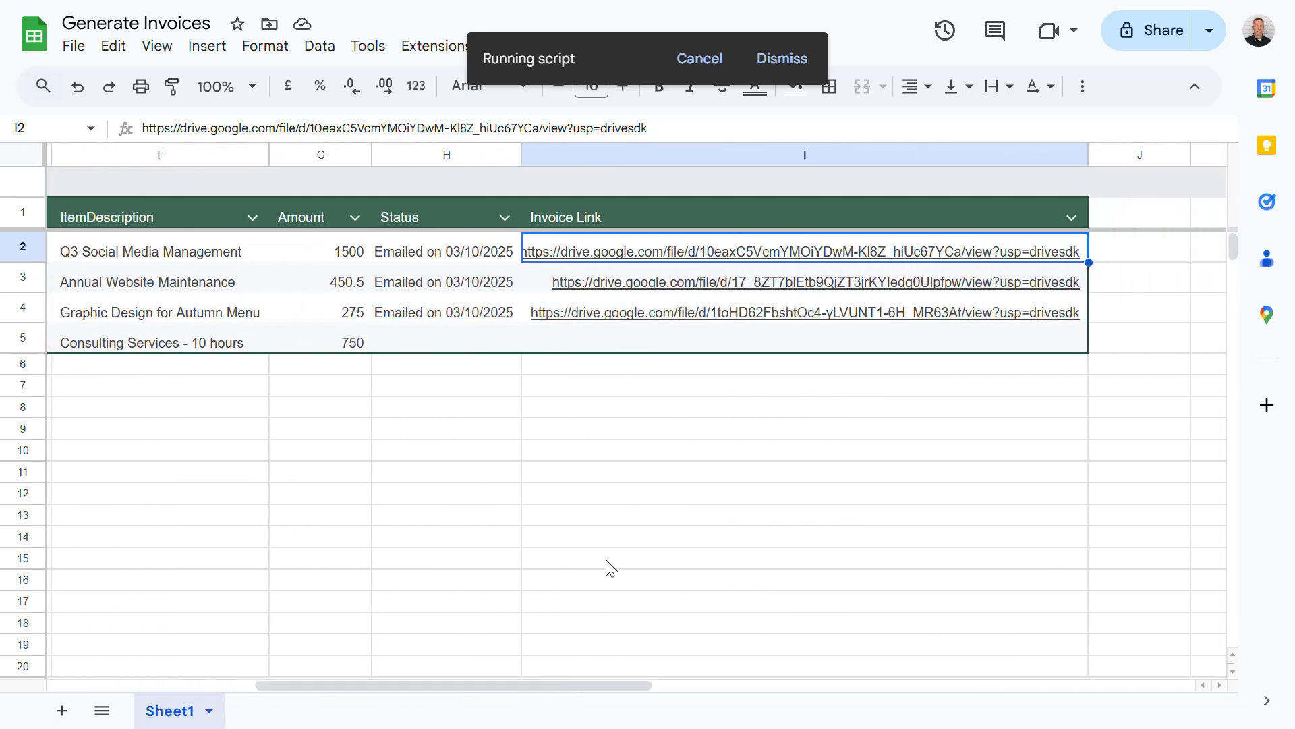
mouse_move(725, 252)
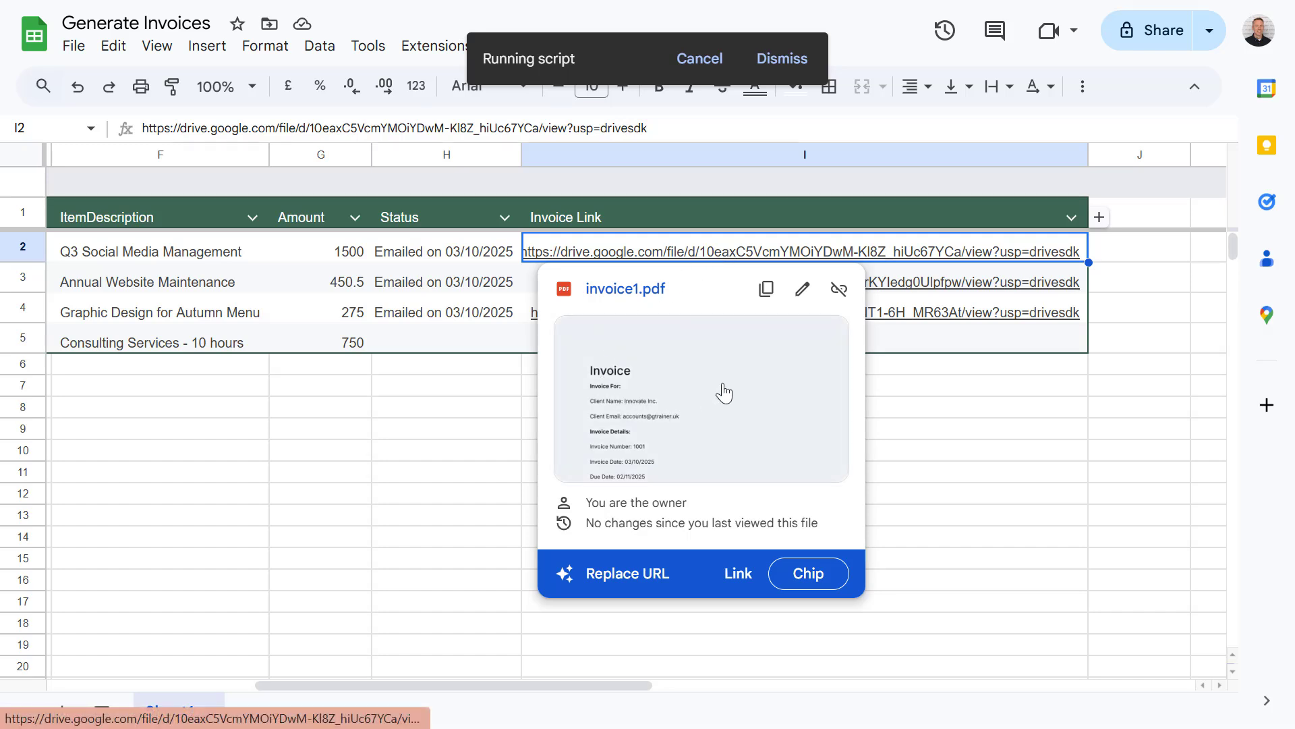
left_click(625, 288)
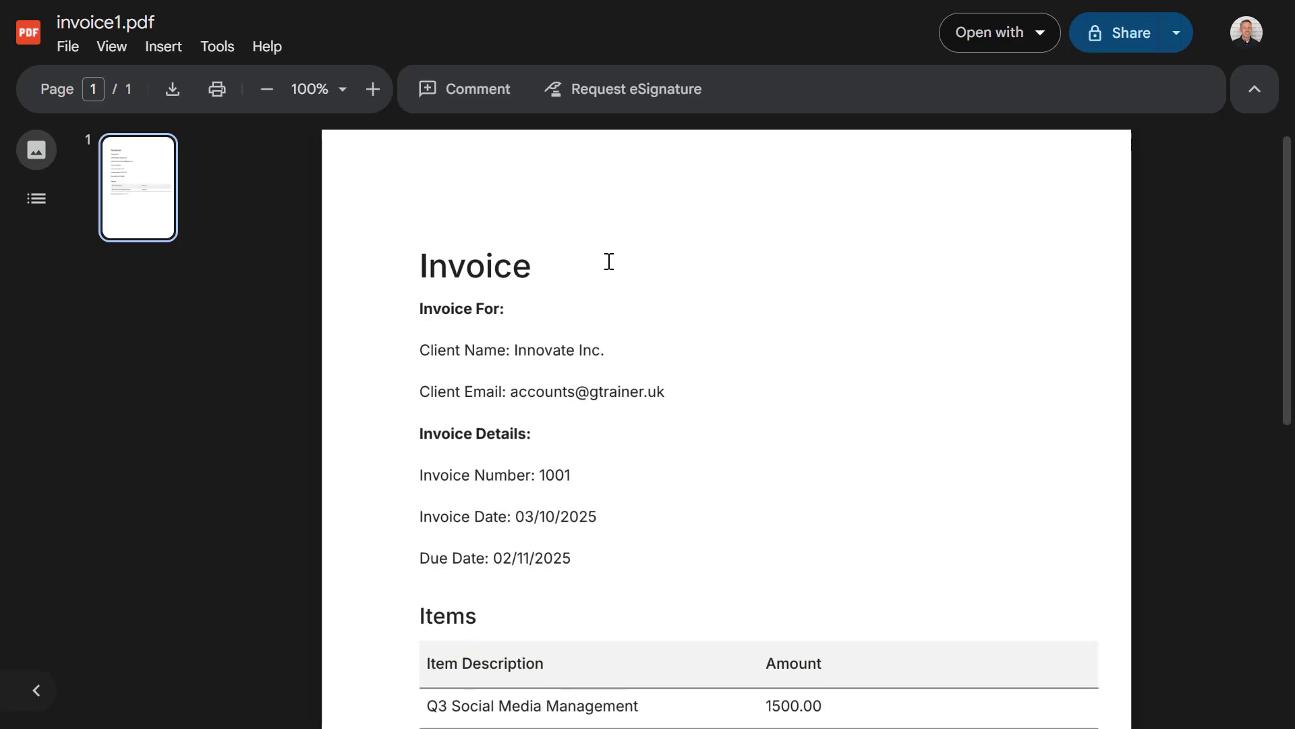
scroll("down", 3)
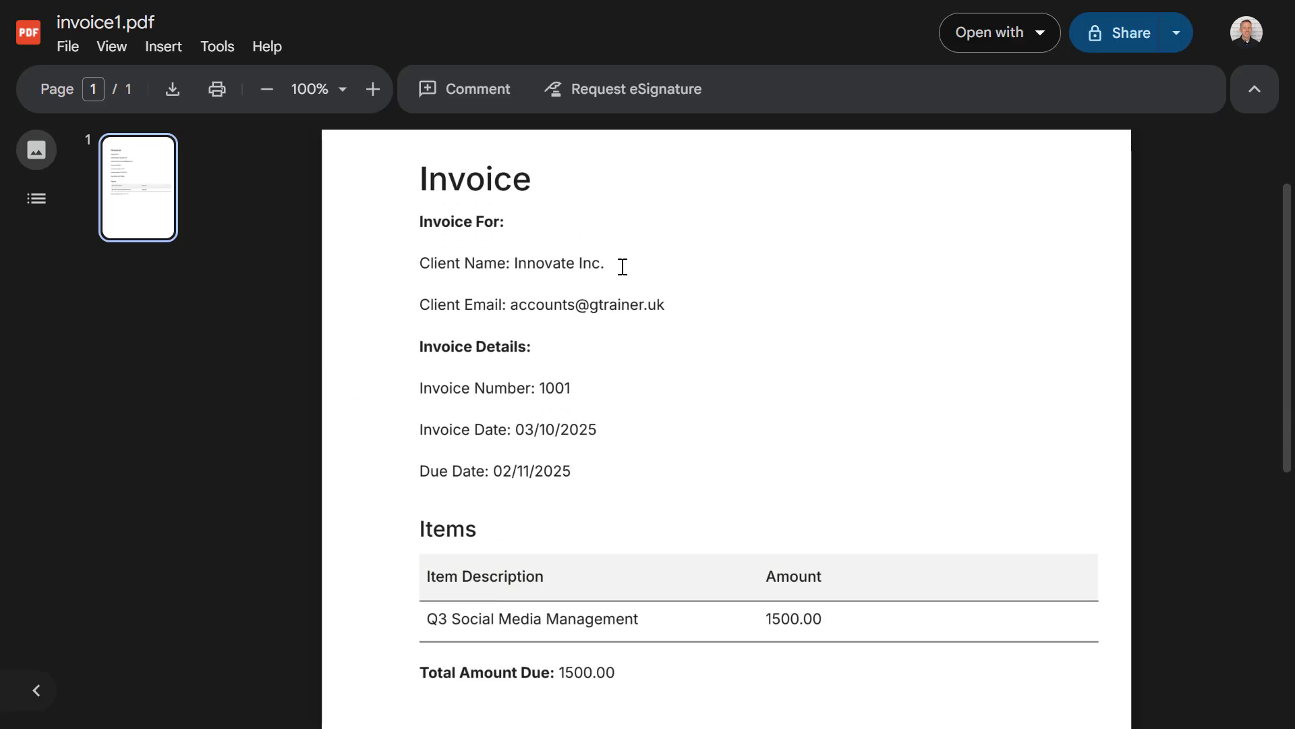
scroll("down", 3)
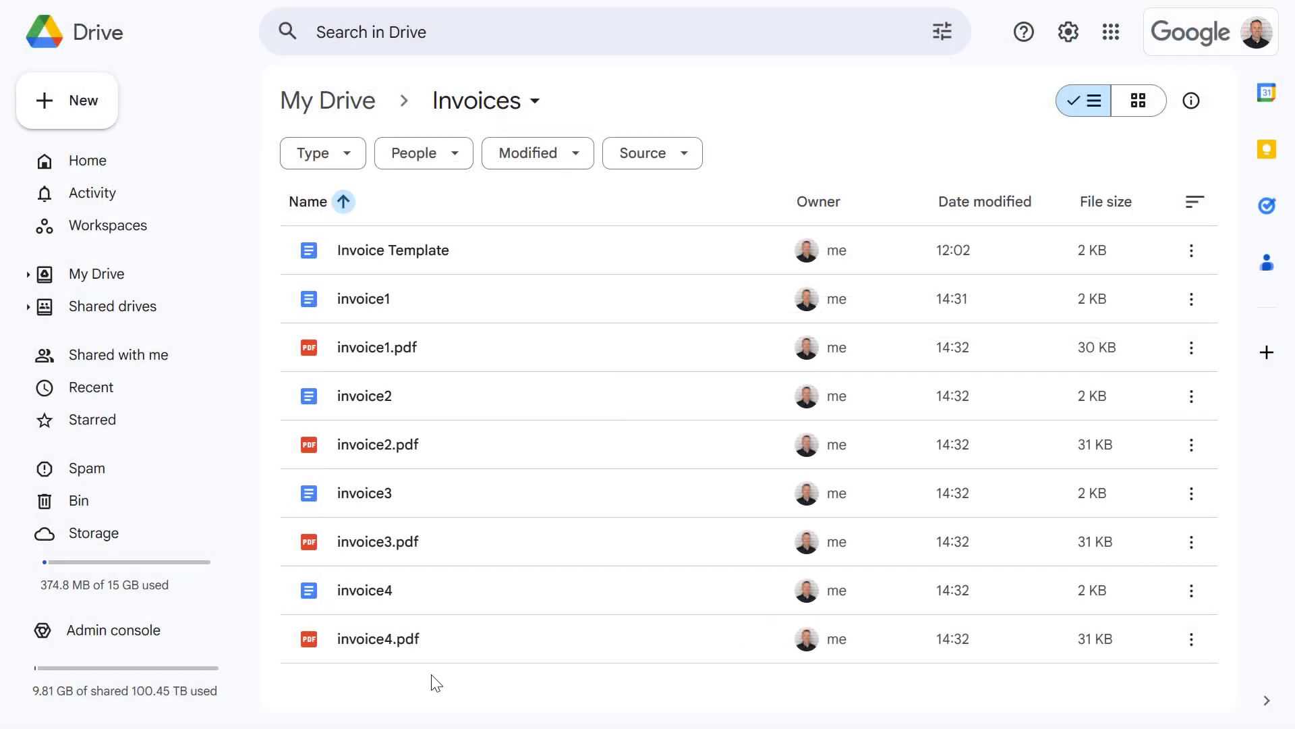
mouse_move(384, 298)
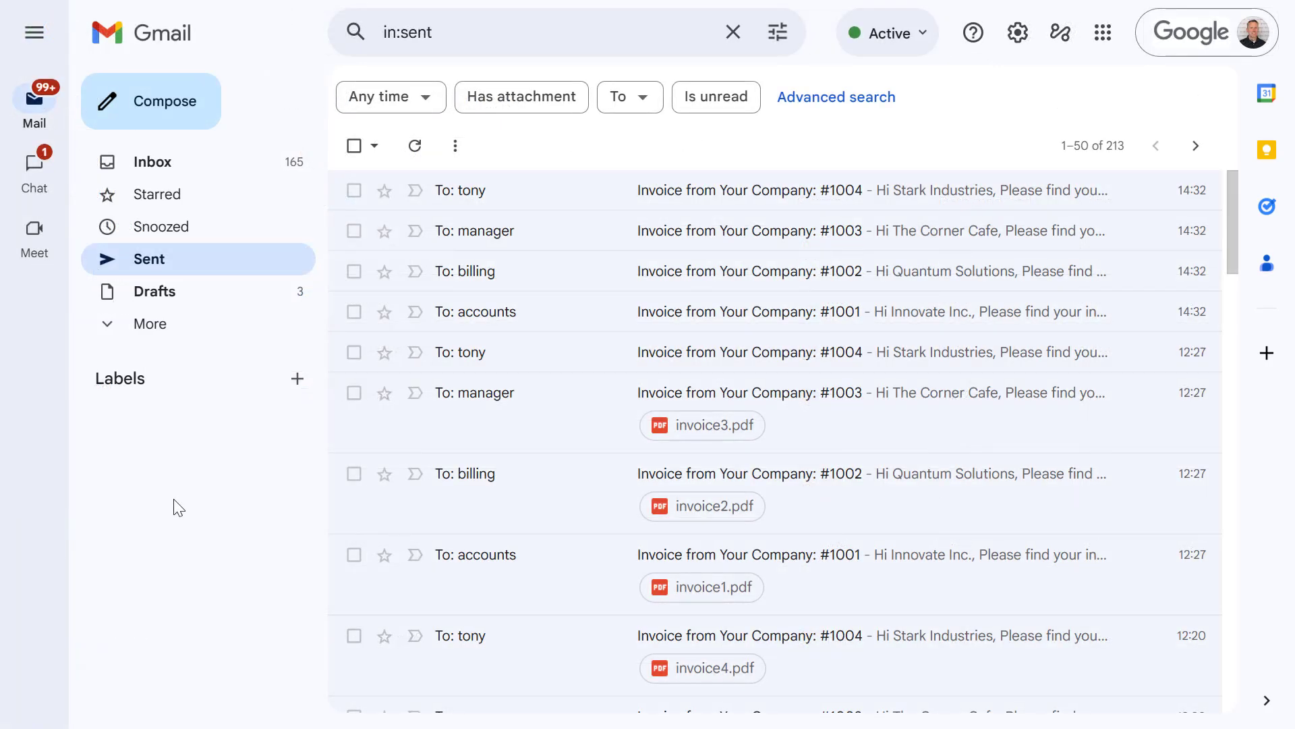
mouse_move(400, 378)
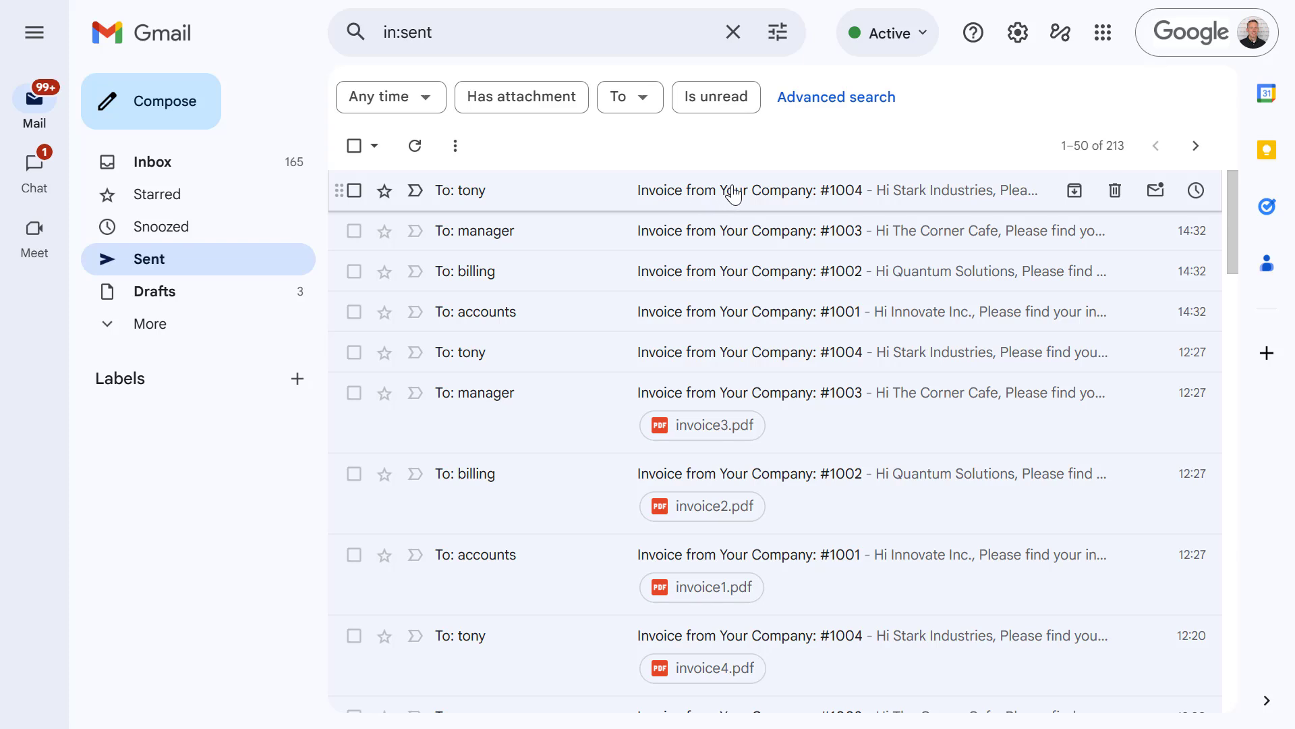
Open the sent 'Invoice from Your Company: #1004' email and preview invoice4.pdf.
left_click(743, 190)
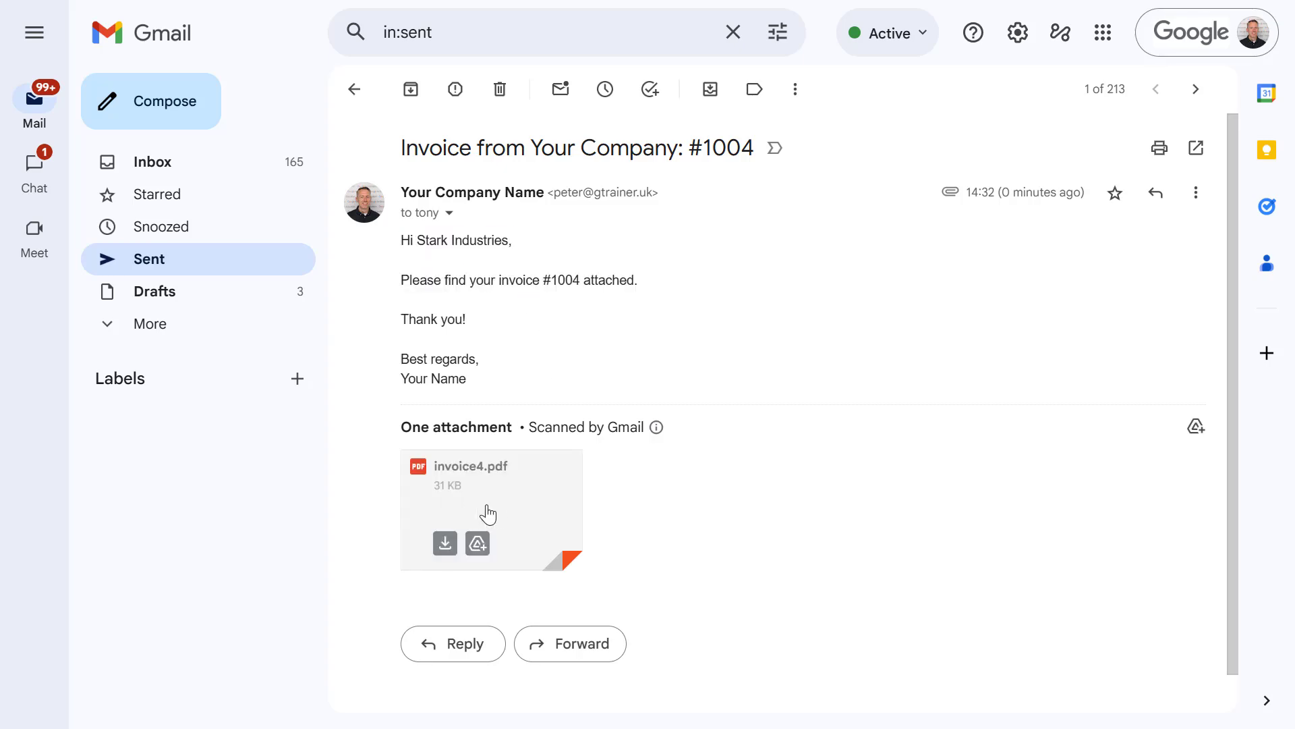
left_click(490, 510)
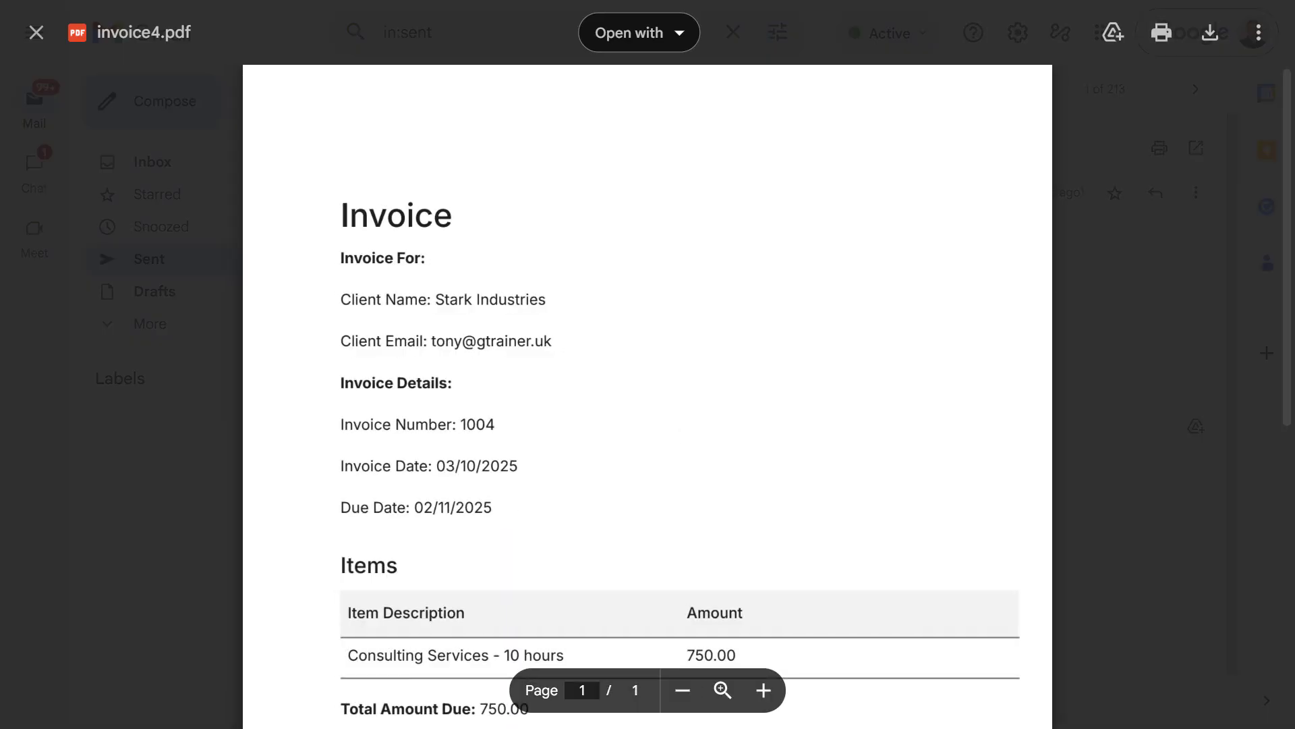